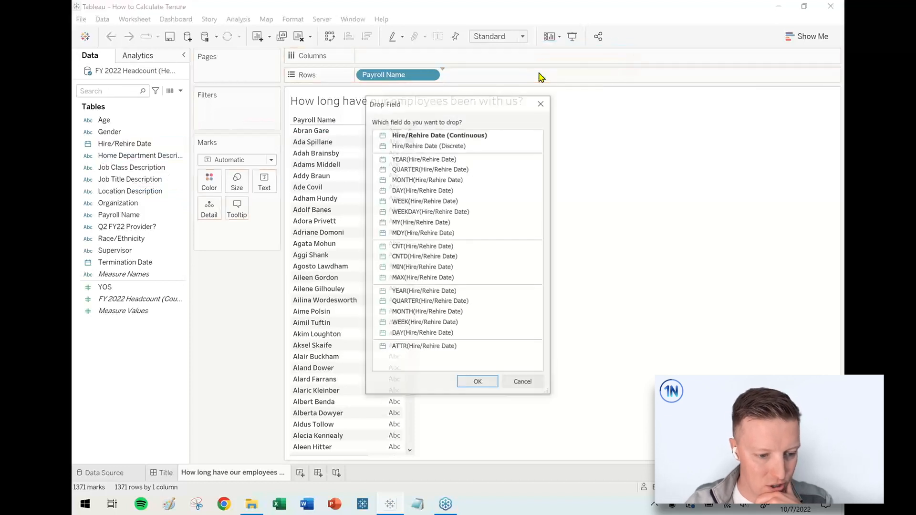
- Cancel the date dialog and add MDY(Hire/Rehire Date) to Rows beside each payroll name
click(521, 381)
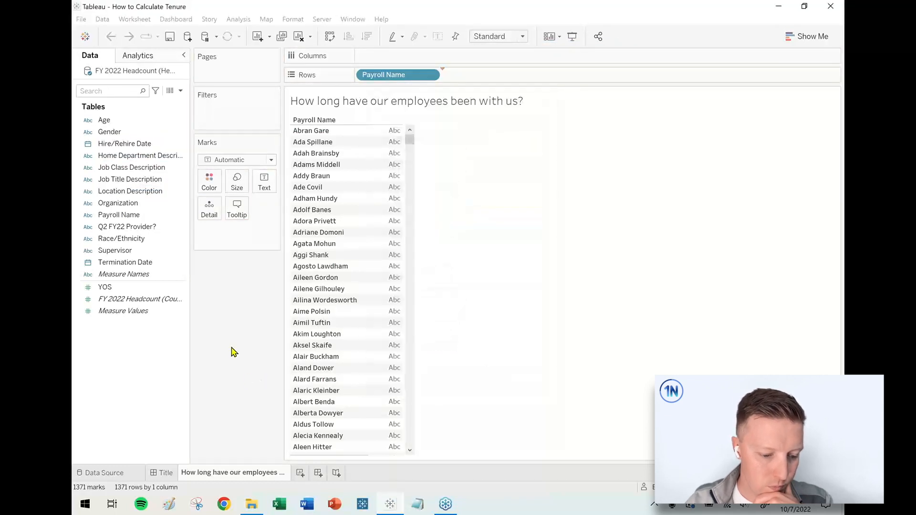
drag(124, 143, 482, 75)
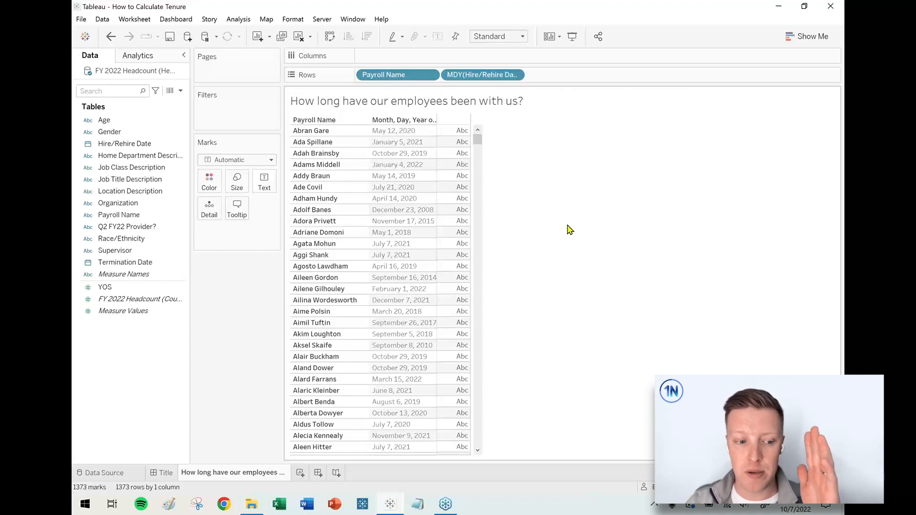
mouse_move(127, 354)
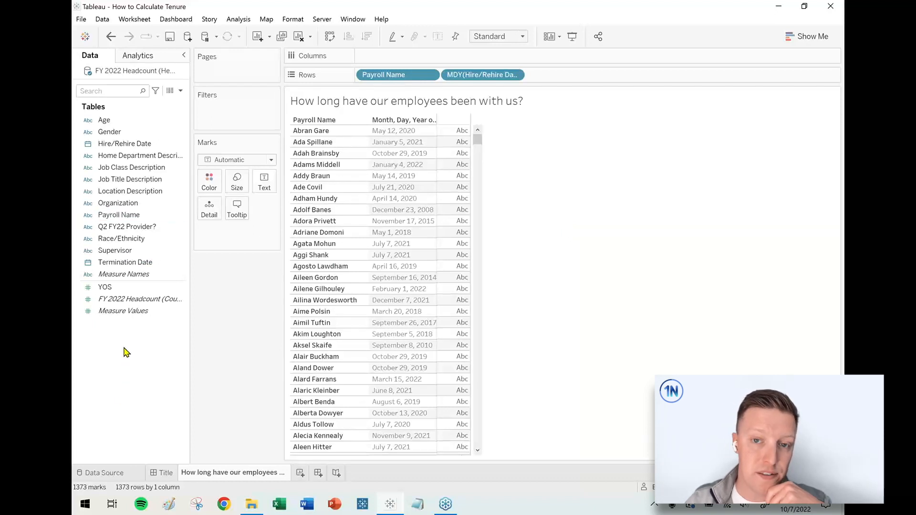
- Create calculated field 'Years of Service' as DATEDIFF('year',[Hire/Rehire Date],TODAY())
click(181, 94)
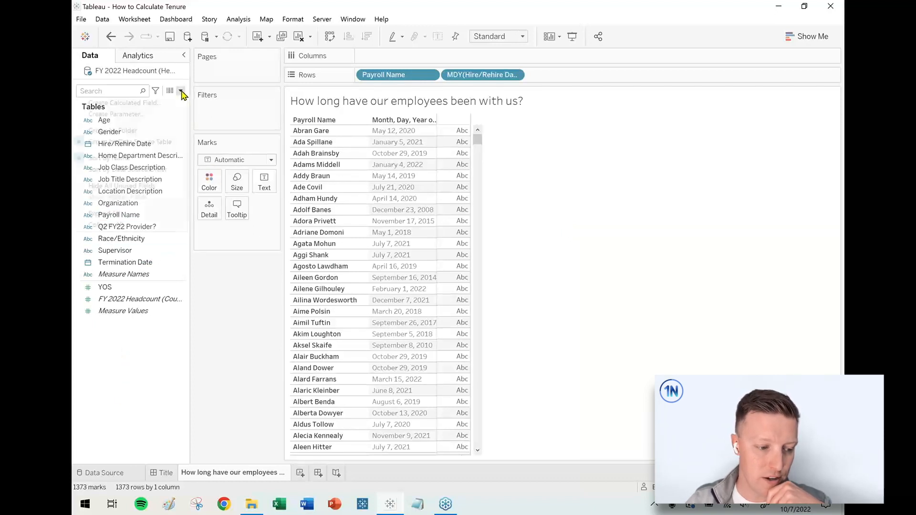
click(182, 94)
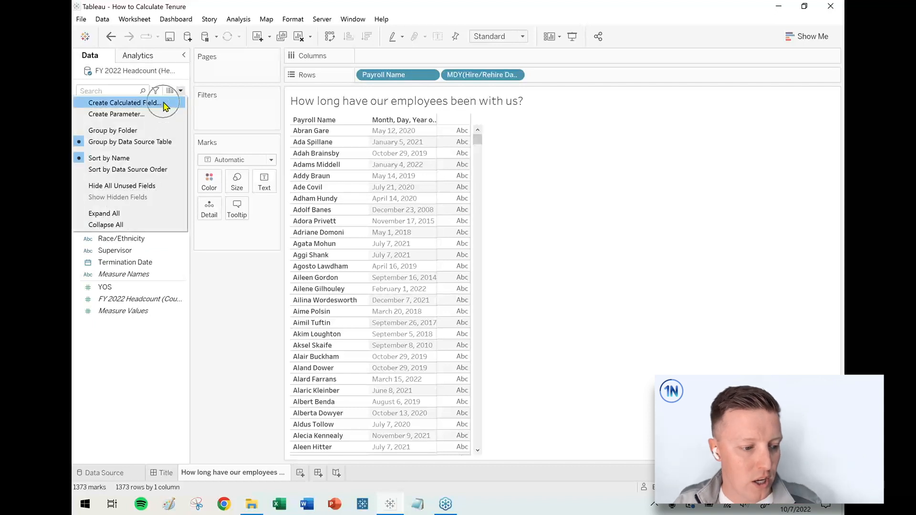
click(124, 102)
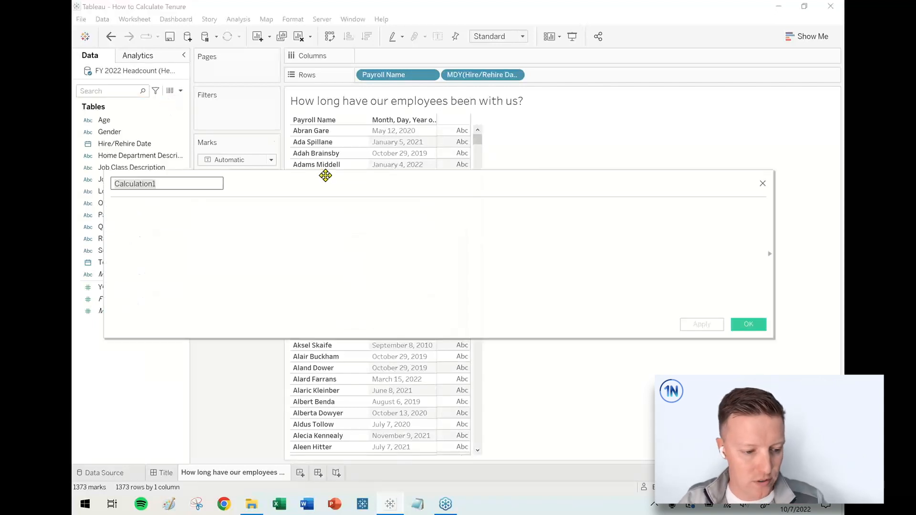
text(Years of Service)
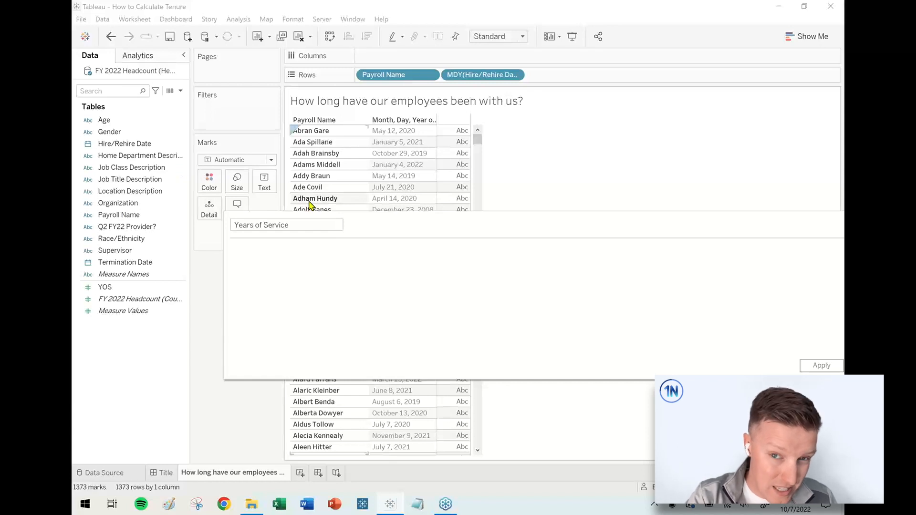
text(DATEDIFF()
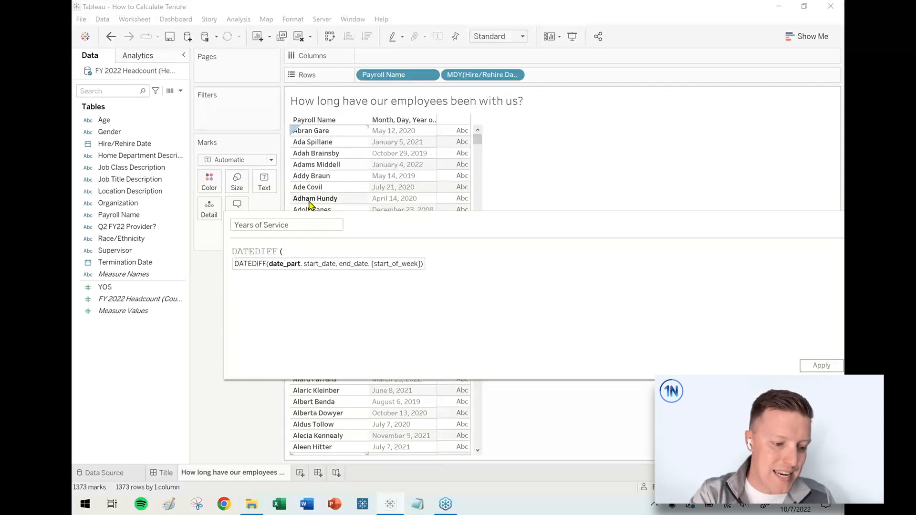
text(()
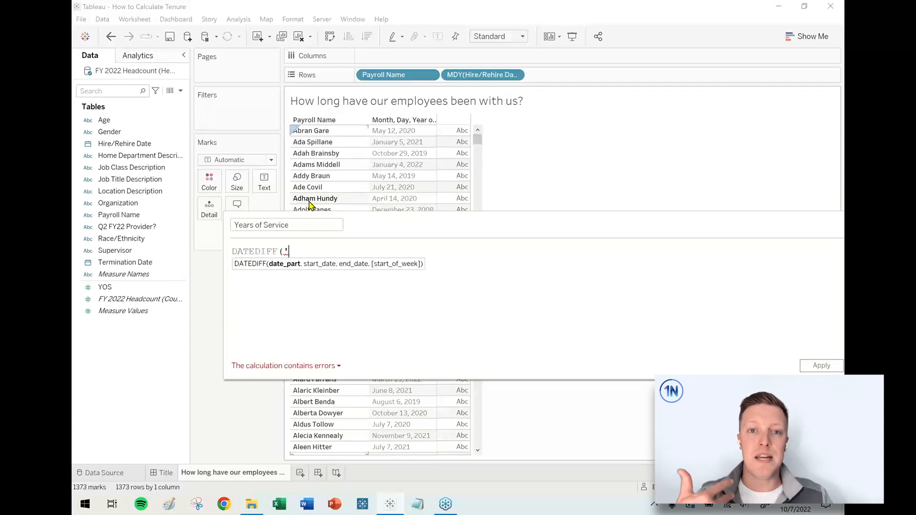
text('year)
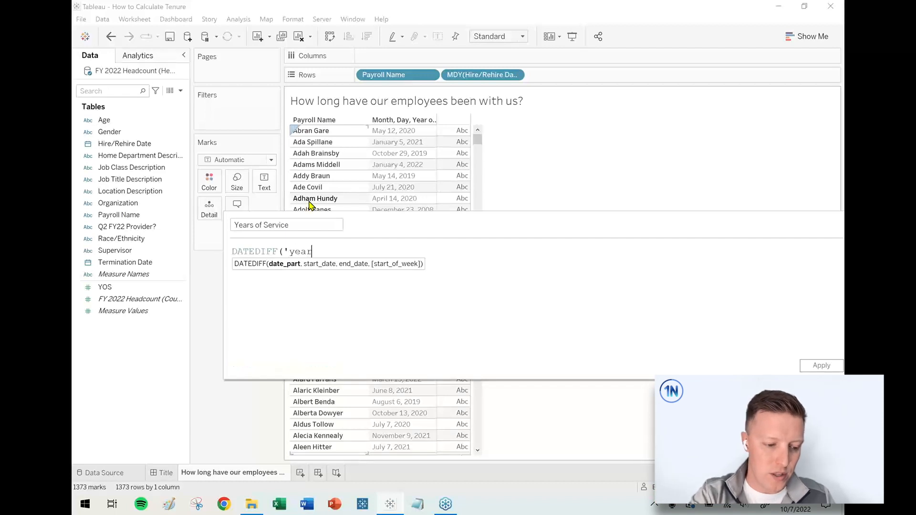
text(',)
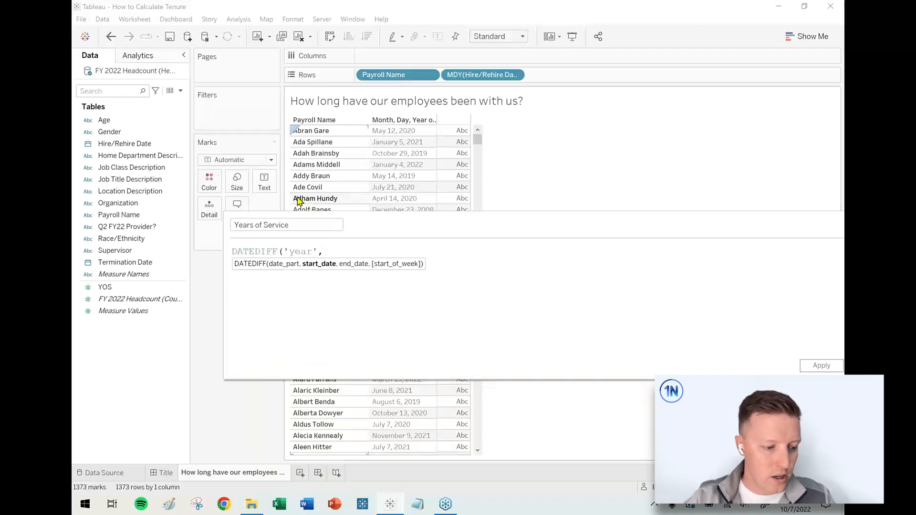
text([Hire/Rehire Date])
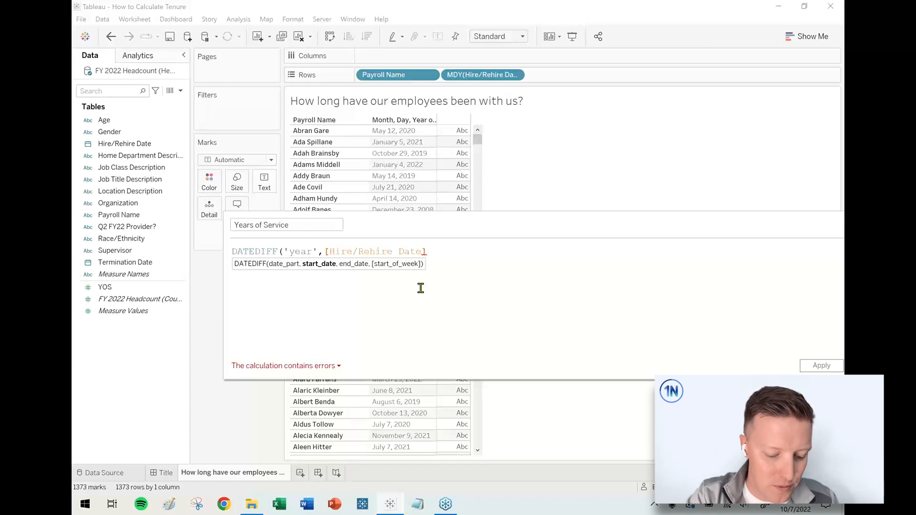
text(,)
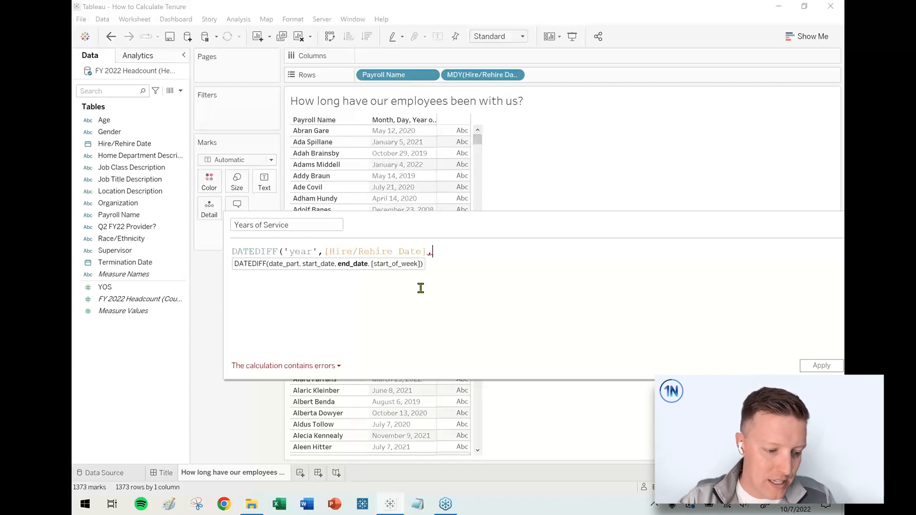
text(TODAY())
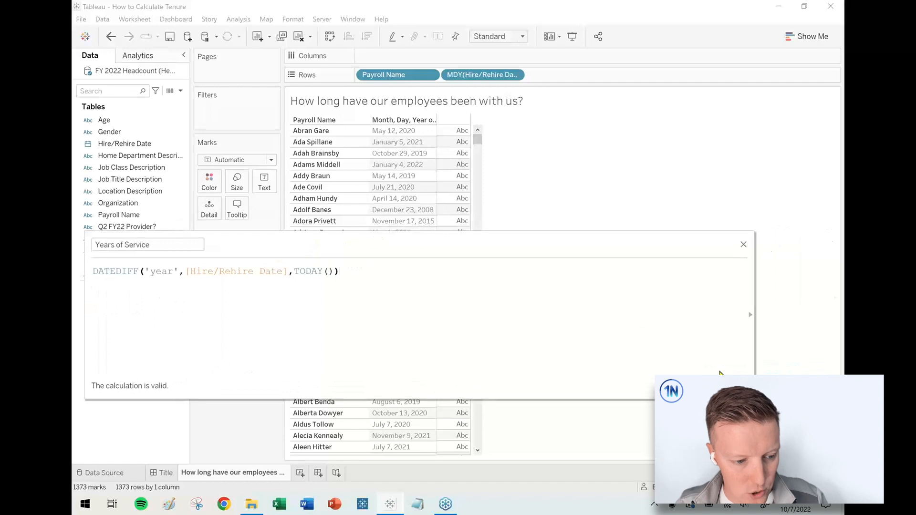
- Save Years of Service, chart it as Bar marks, and show mark labels with year counts
click(743, 244)
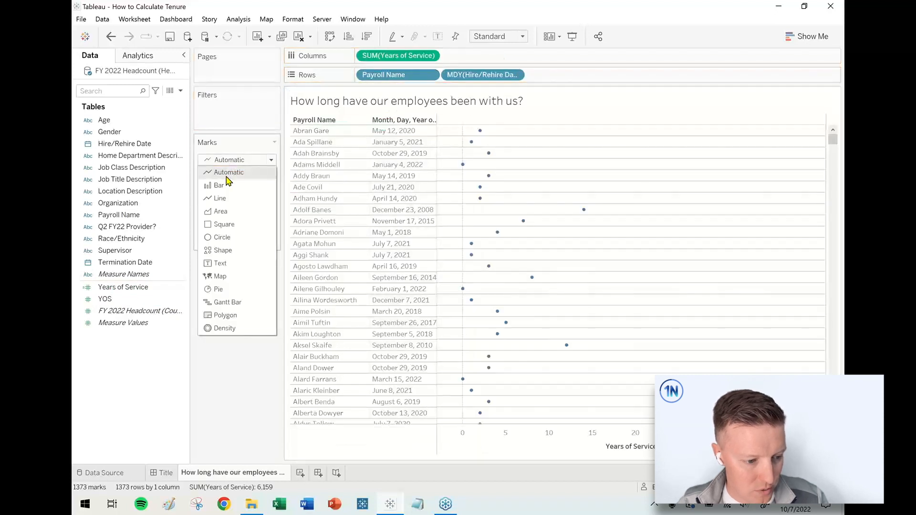
click(219, 186)
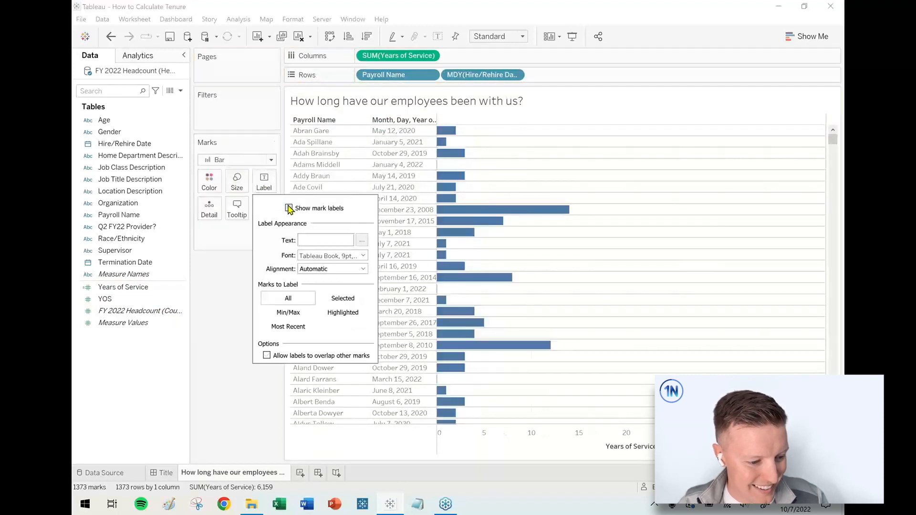
click(289, 208)
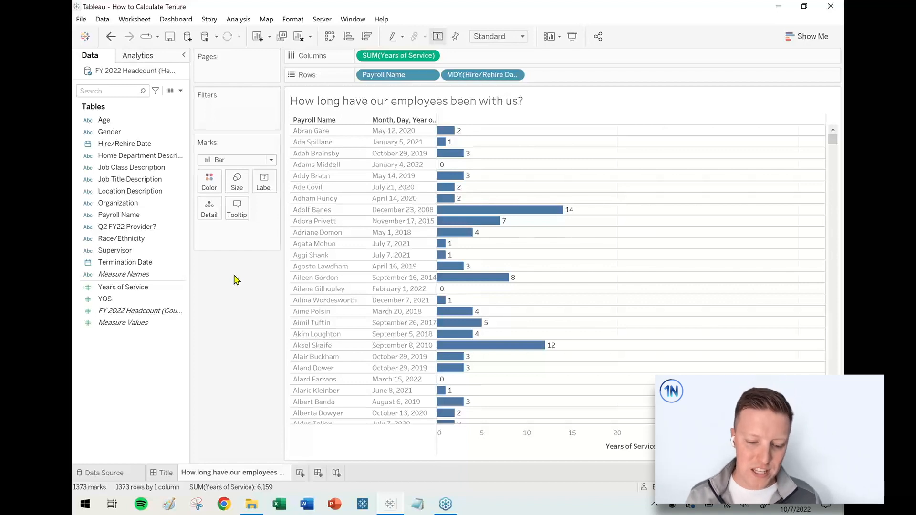
mouse_move(473, 278)
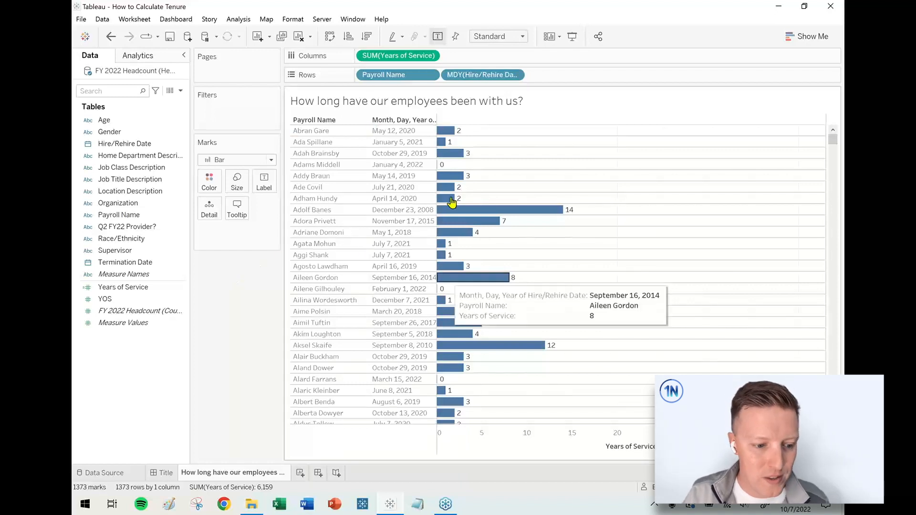
mouse_move(447, 131)
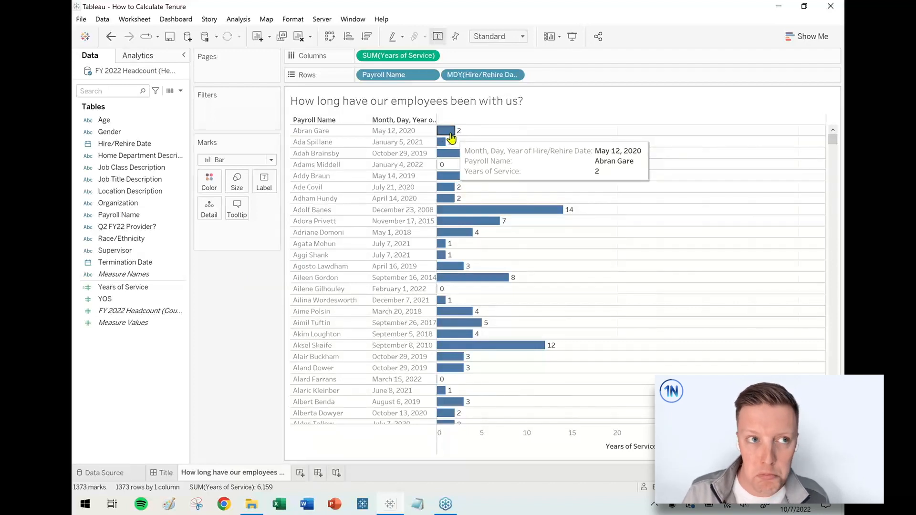
mouse_move(445, 142)
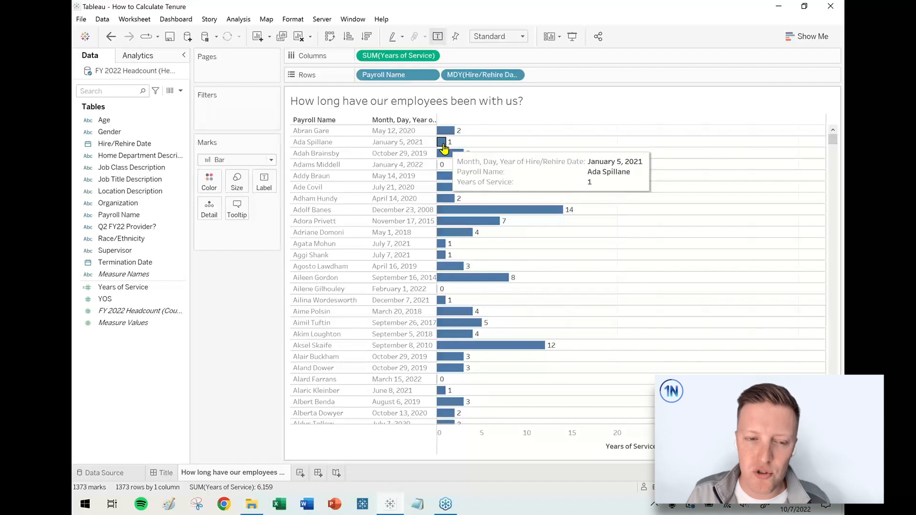
mouse_move(438, 164)
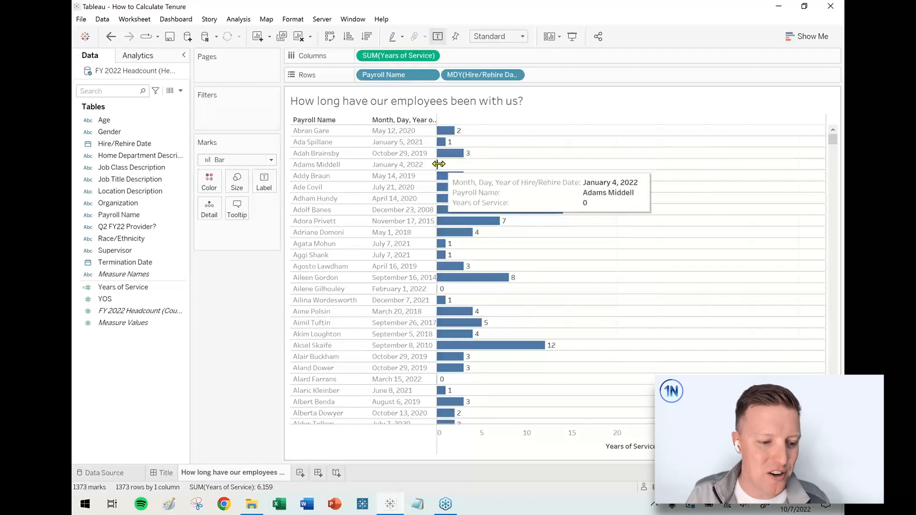
mouse_move(421, 171)
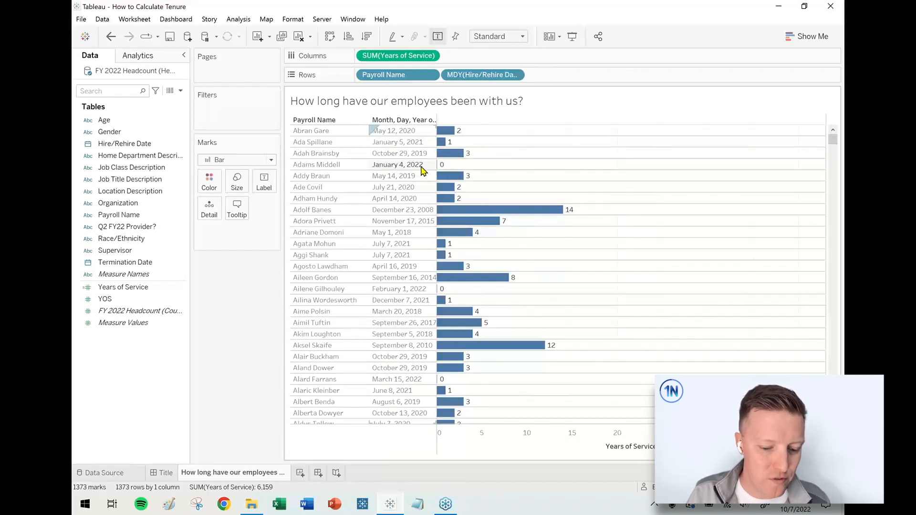
mouse_move(443, 169)
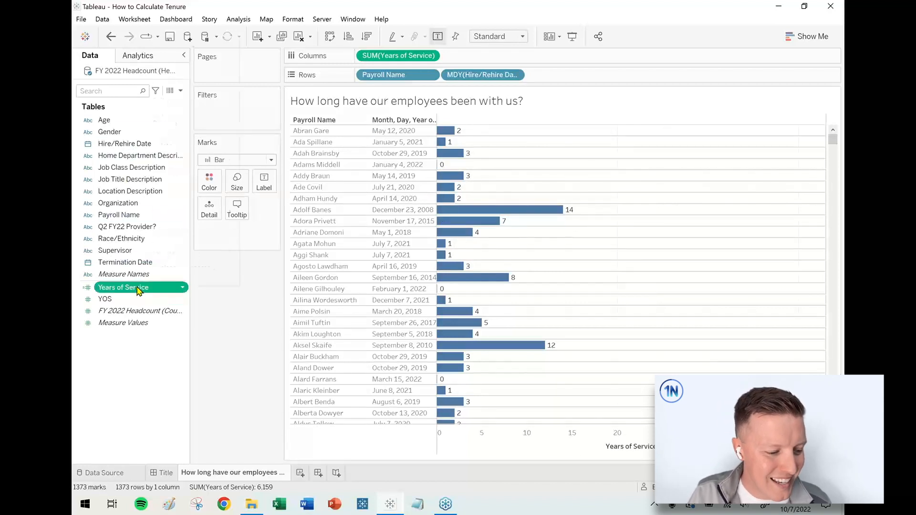
double_click(122, 287)
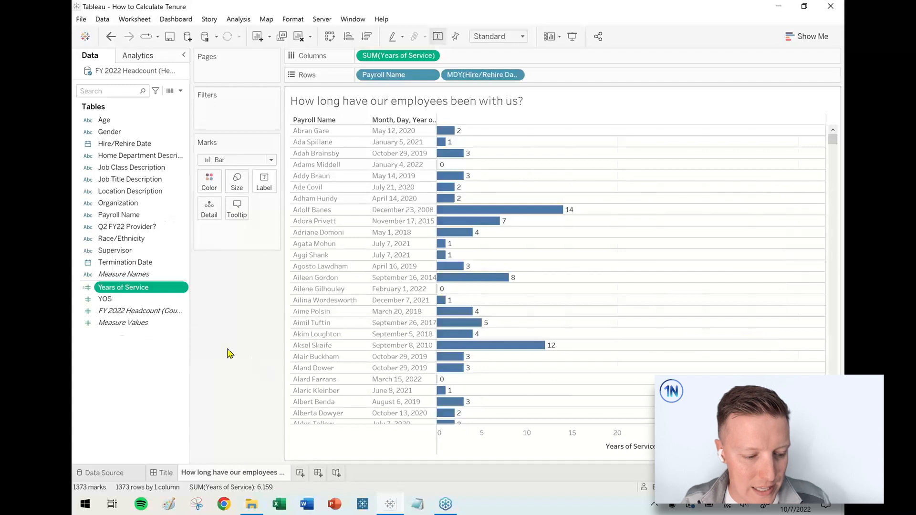
- Duplicate Years of Service as 'Years of Service (Mos)' using DATEDIFF('month',[Hire/Rehire Date],TODAY())/12
right_click(123, 286)
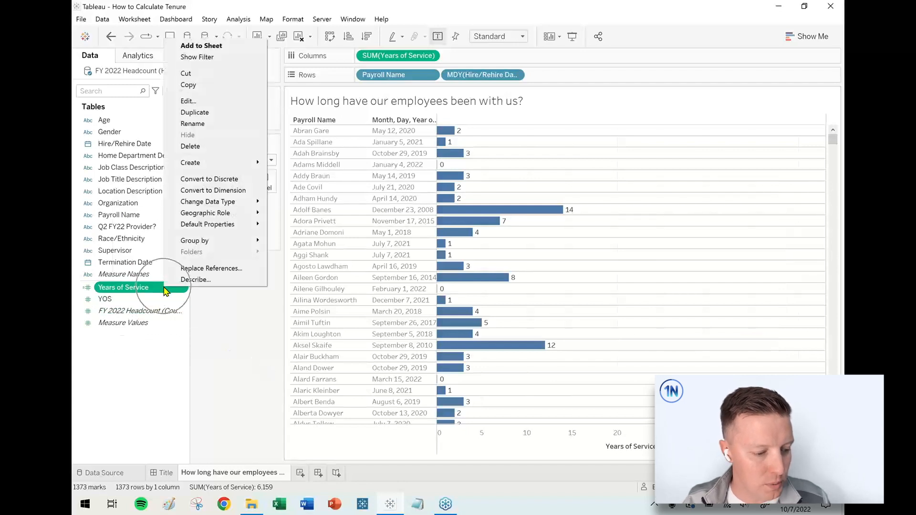
click(195, 112)
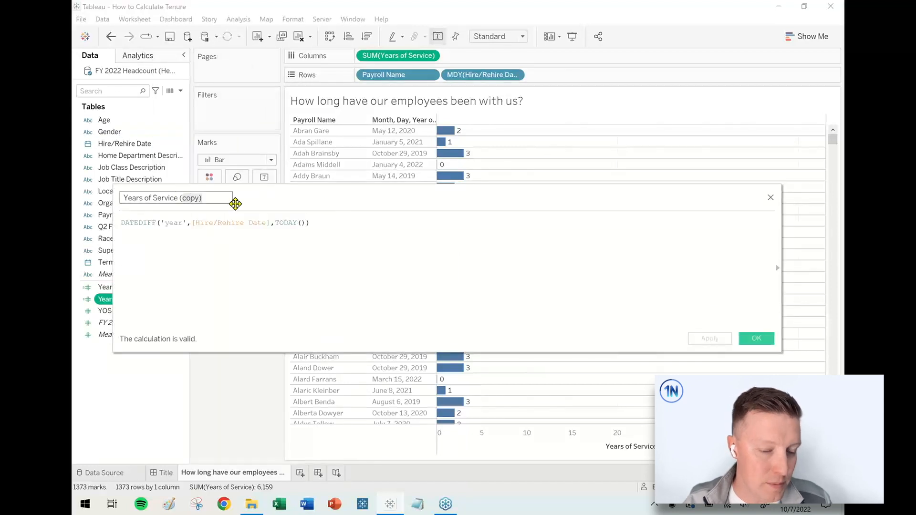
text(Years of Service (Mos))
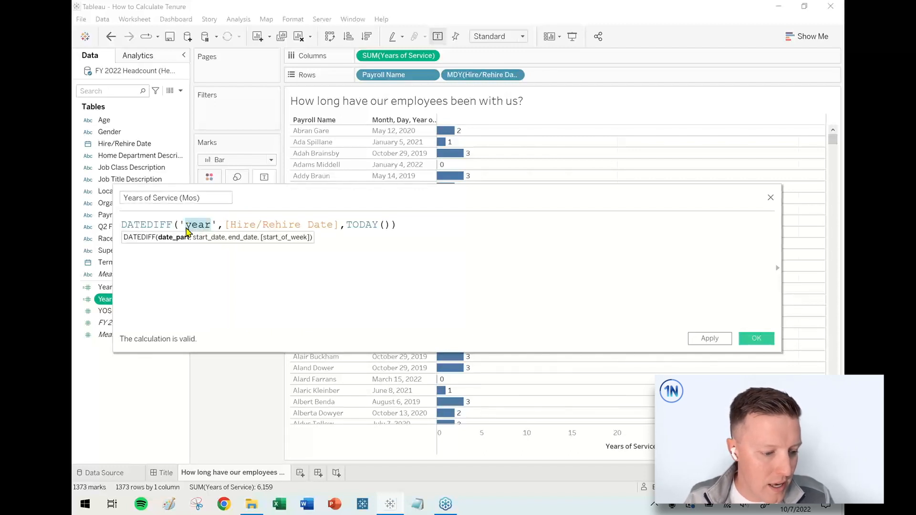
text(month)
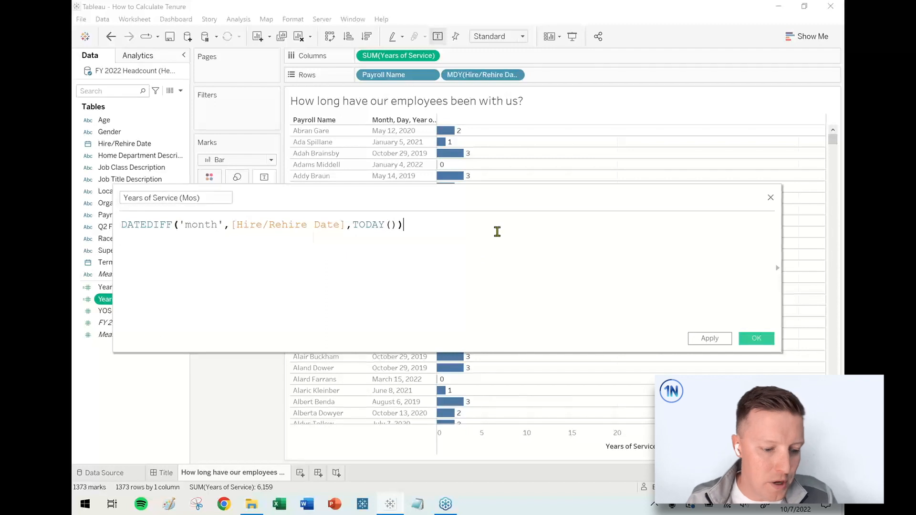
text(/ 12)
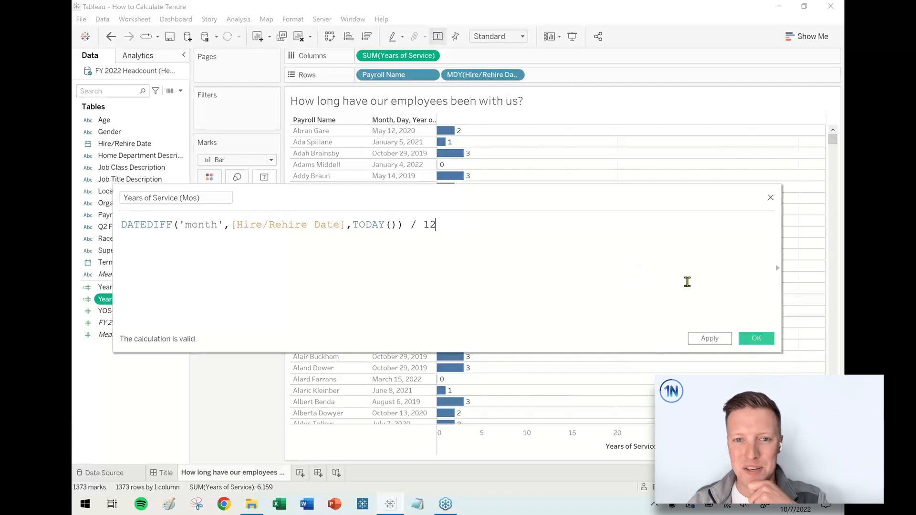
click(756, 338)
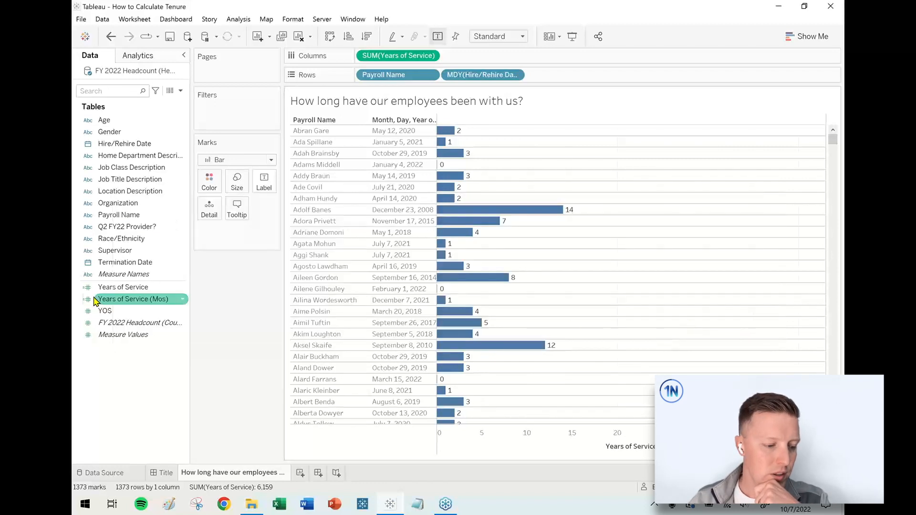
- Set the Years of Service (Mos) default number format to Number (Custom) with 1 decimal
right_click(132, 298)
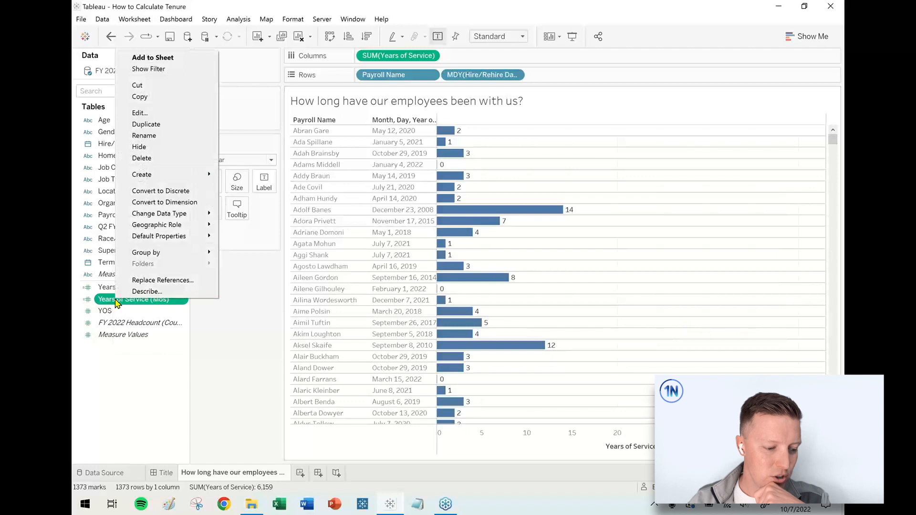
mouse_move(166, 236)
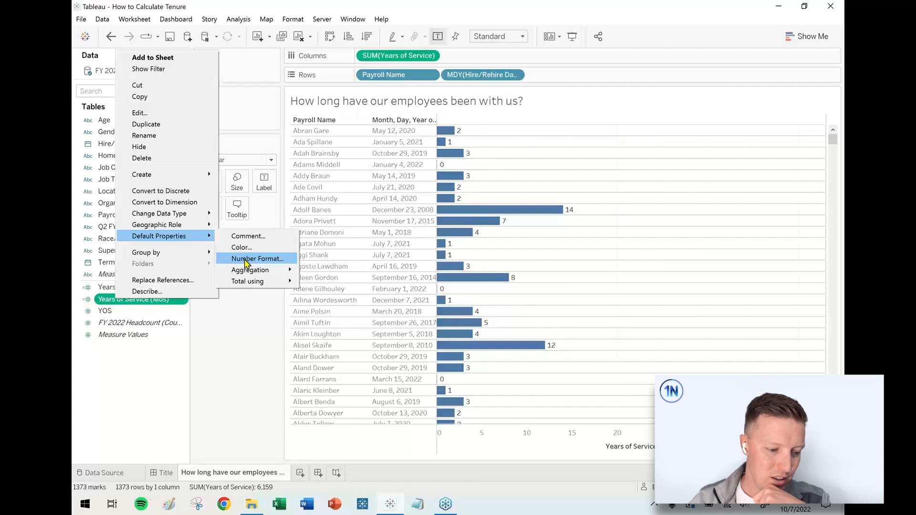
click(255, 258)
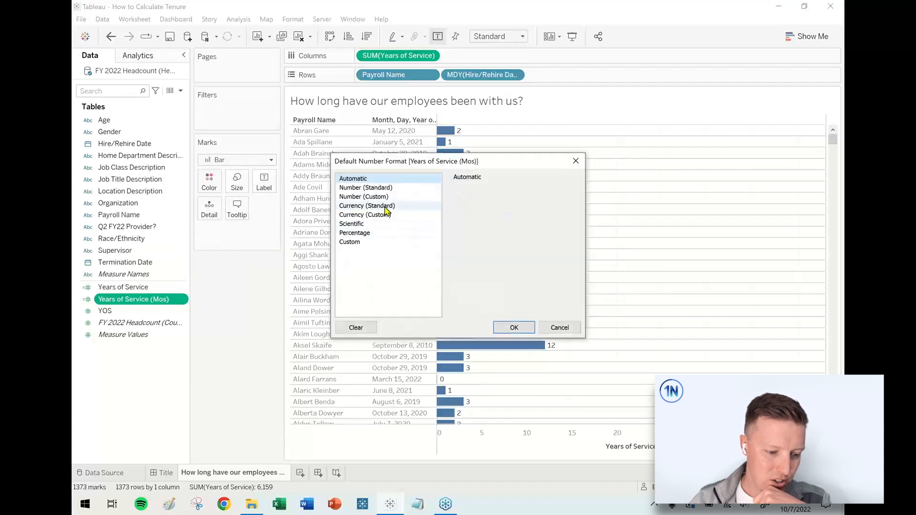
click(364, 196)
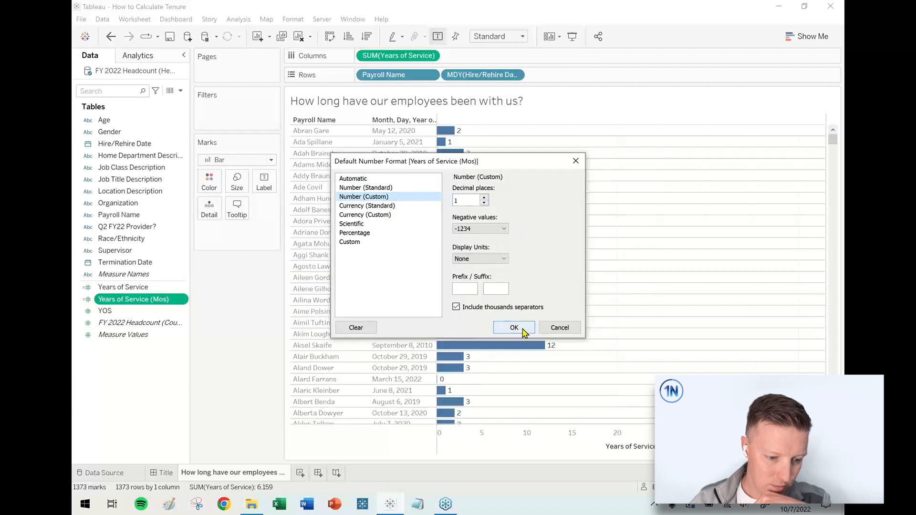
click(514, 328)
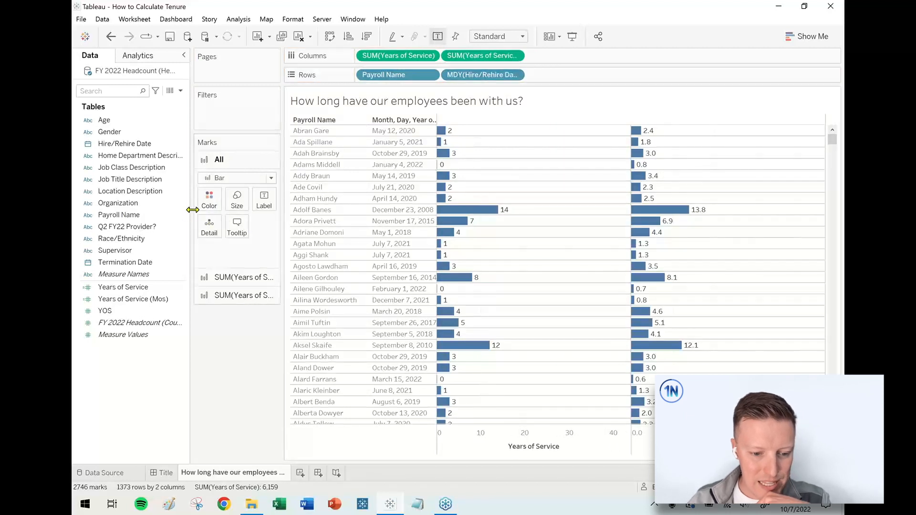
click(310, 131)
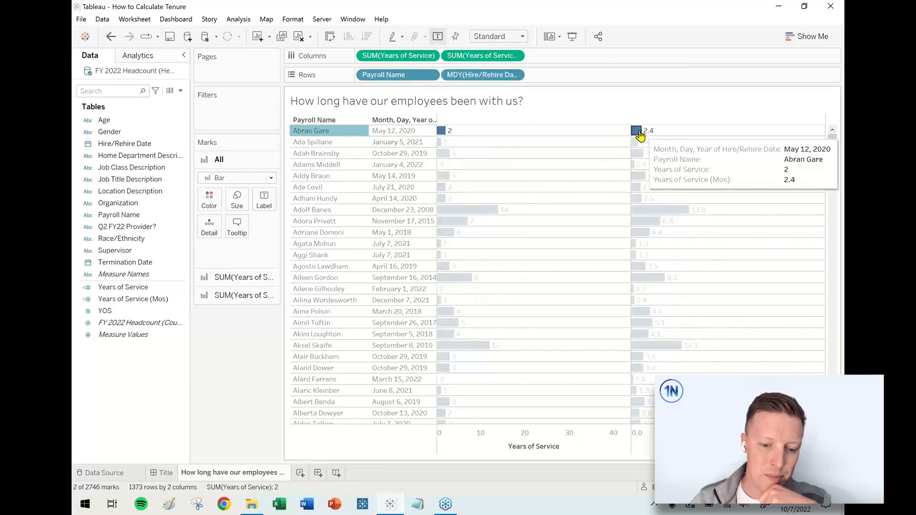
click(317, 165)
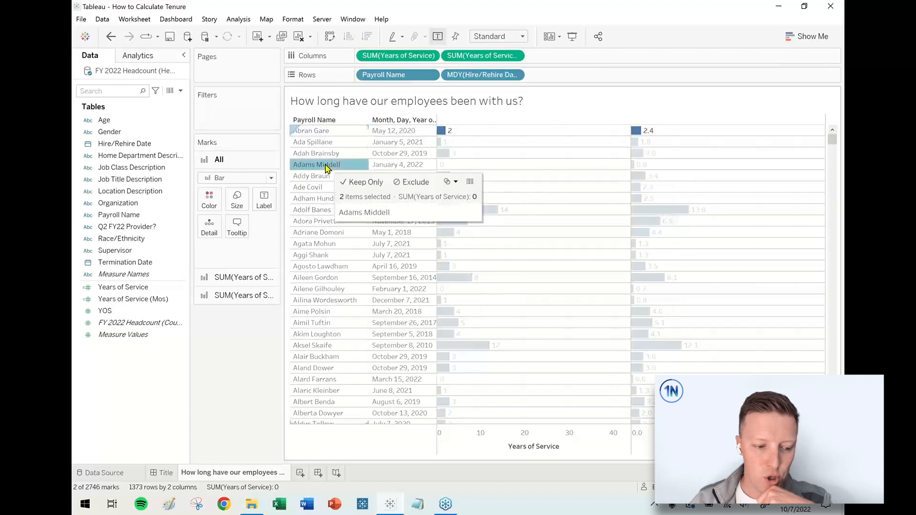
click(213, 432)
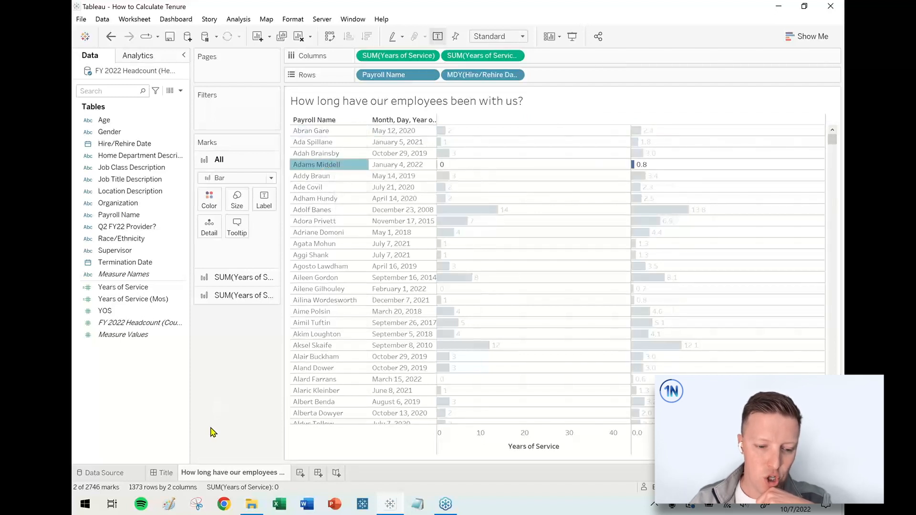
mouse_move(233, 408)
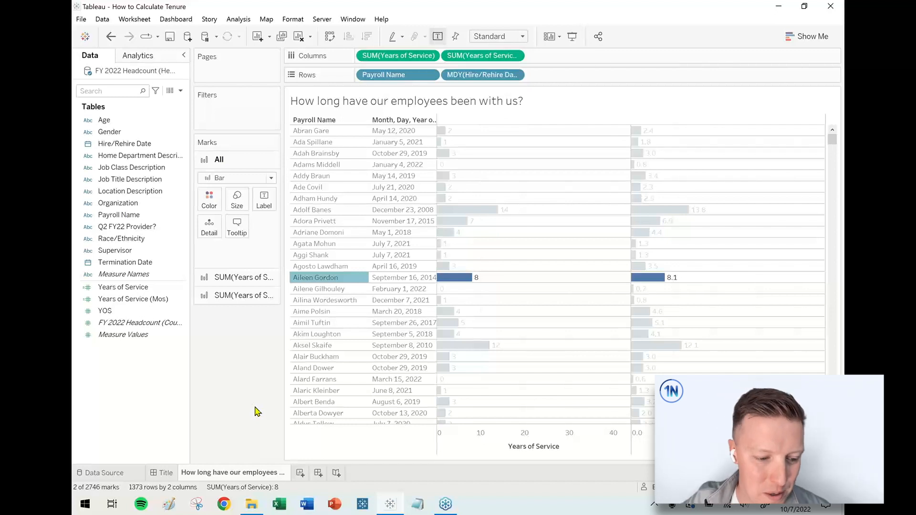
click(315, 164)
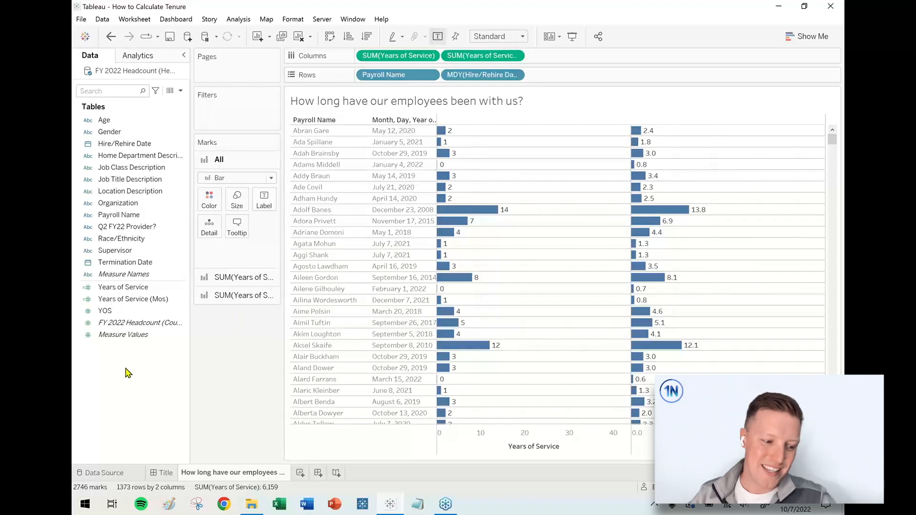
click(132, 298)
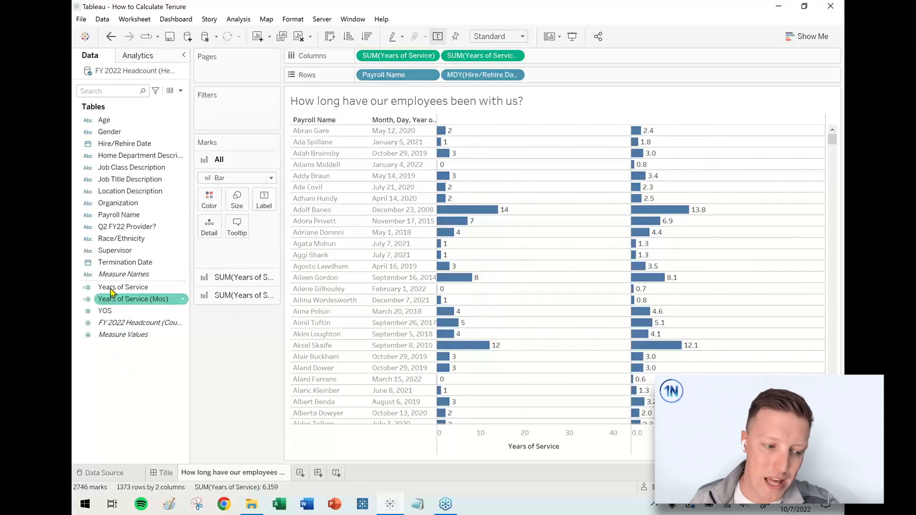
click(124, 262)
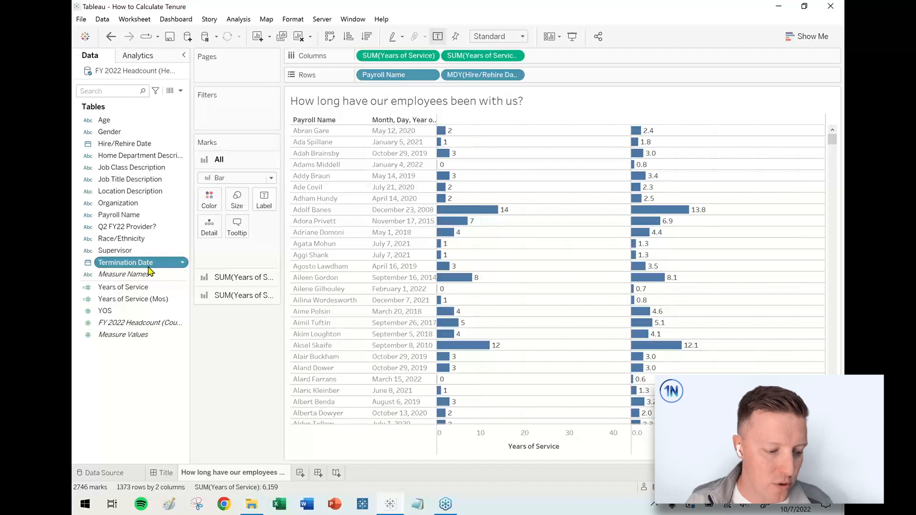
- Create calculated field 'End Date' as IFNULL([Termination Date],TODAY()) and save it
right_click(126, 263)
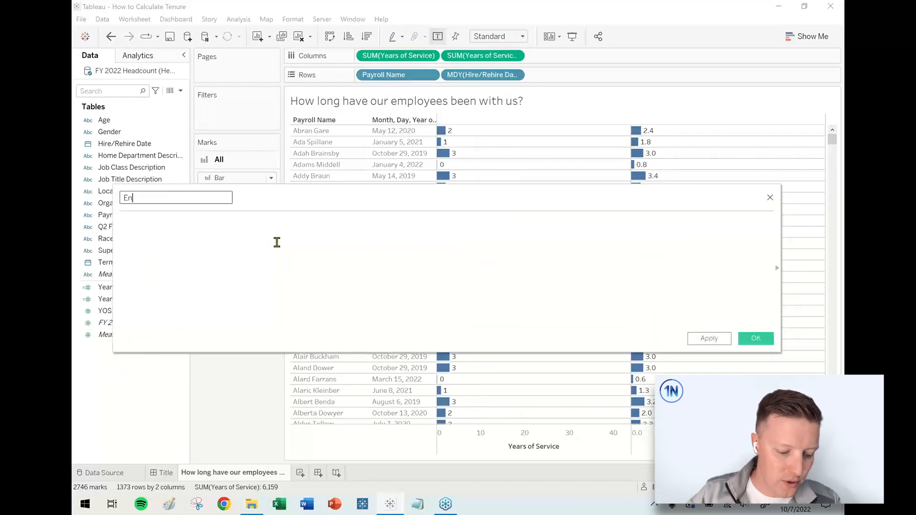
text(End Date)
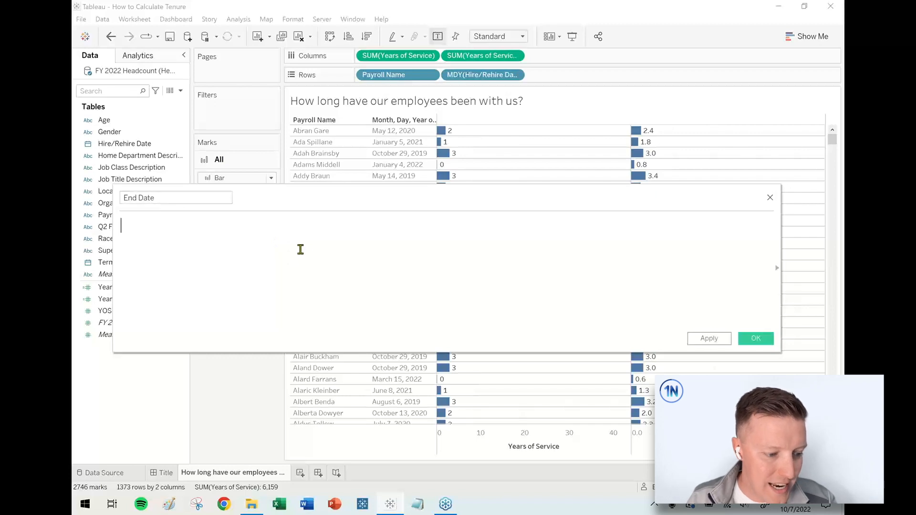
text(IFNULL()
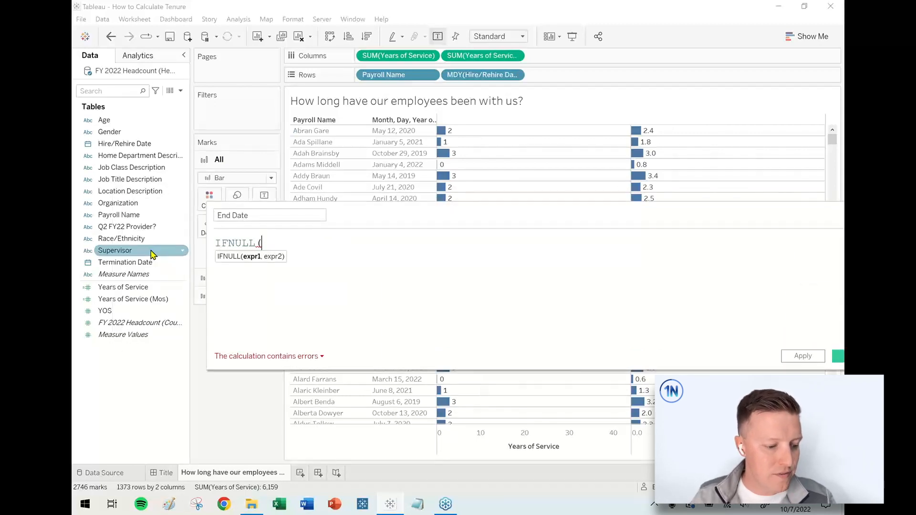
text([Termination Date],)
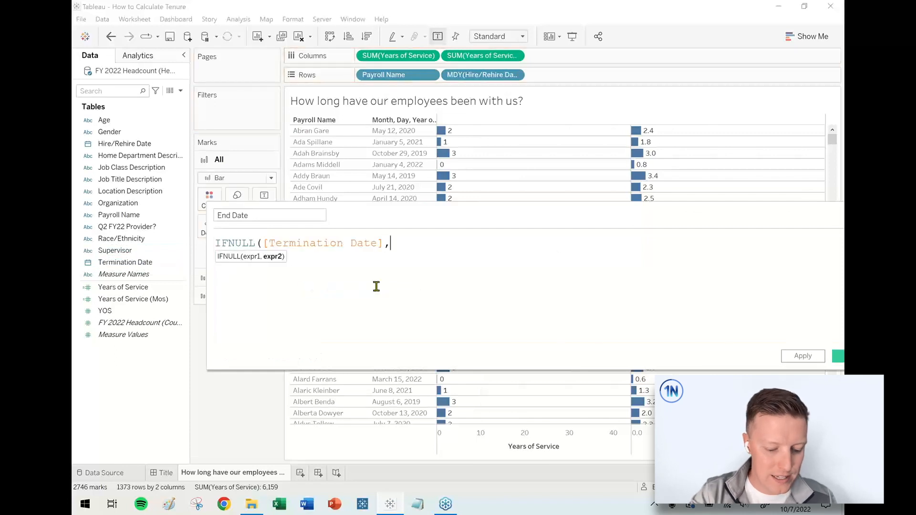
text(TODAY()))
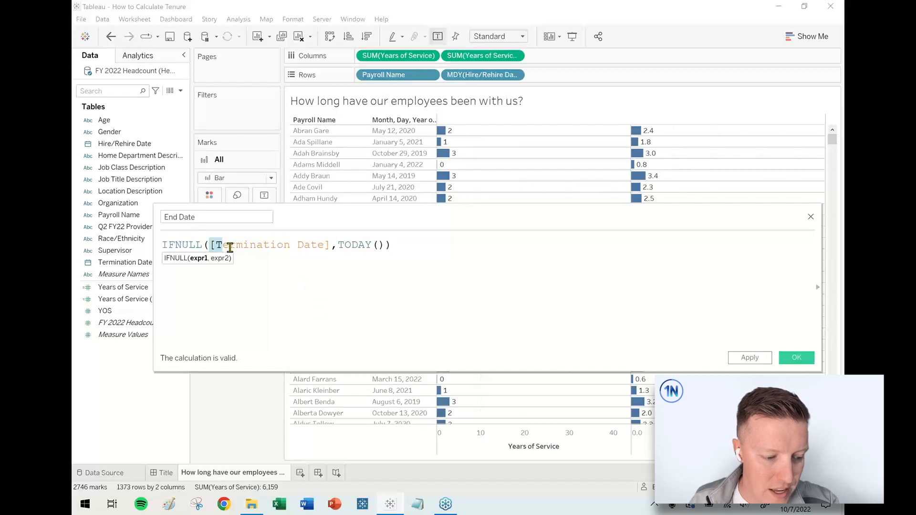
double_click(272, 245)
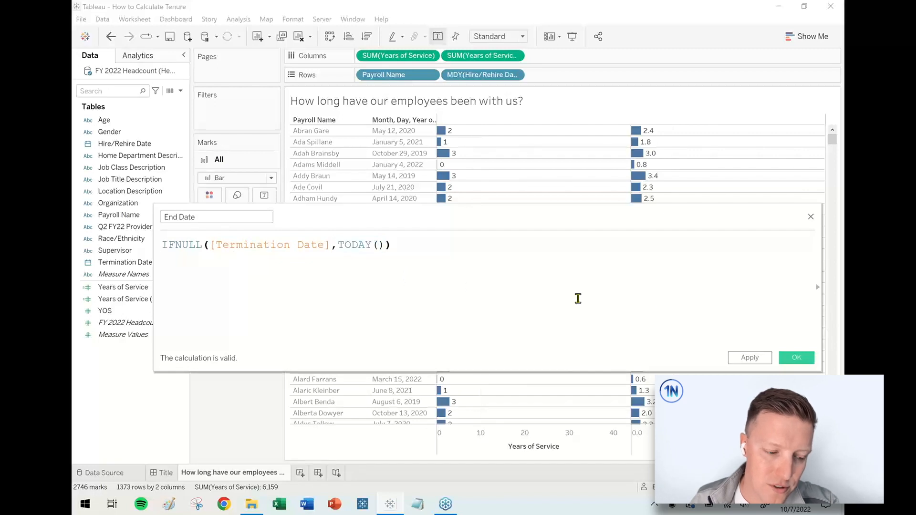
click(796, 356)
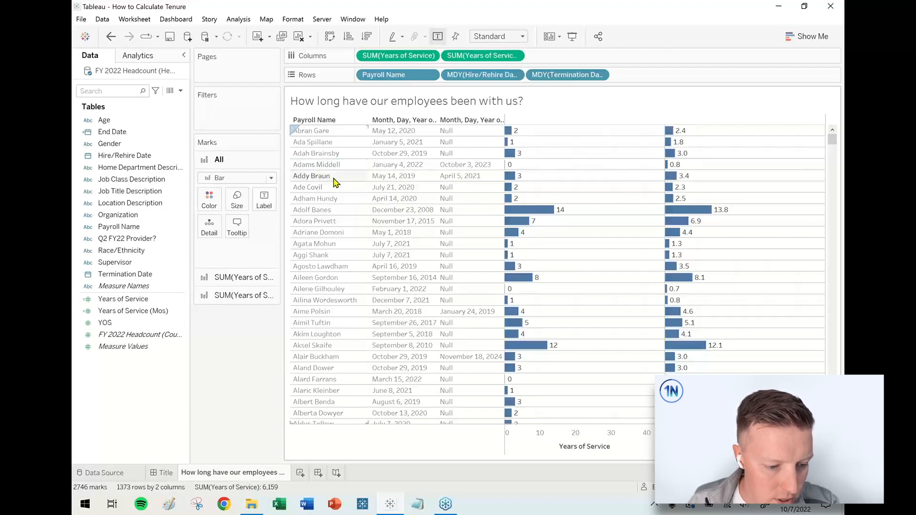
click(311, 176)
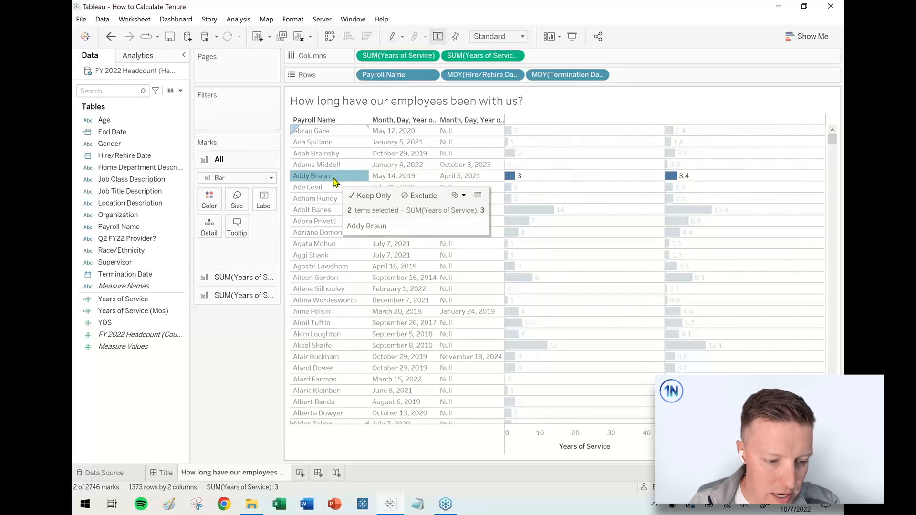
mouse_move(344, 178)
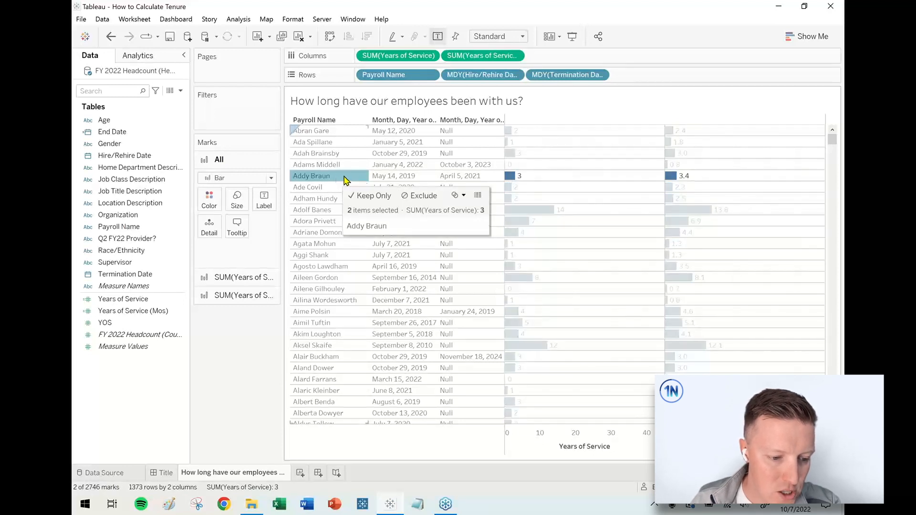
mouse_move(481, 176)
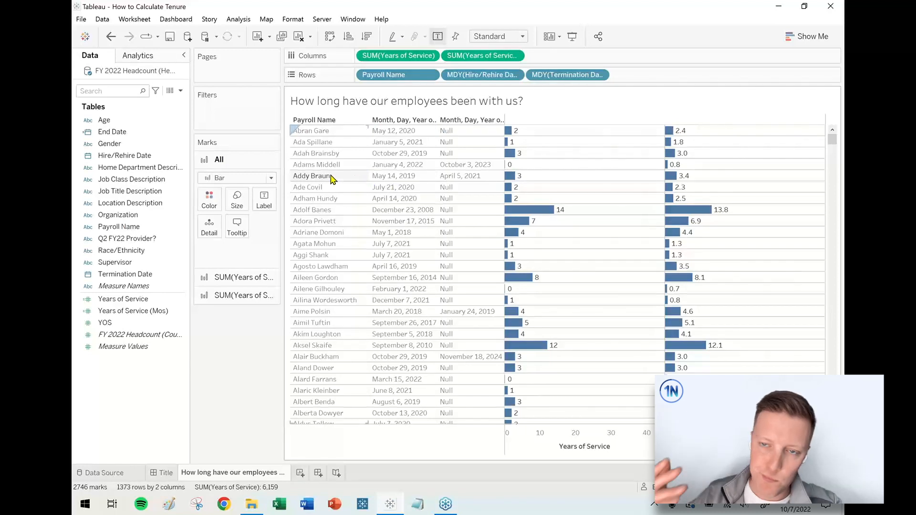
click(133, 311)
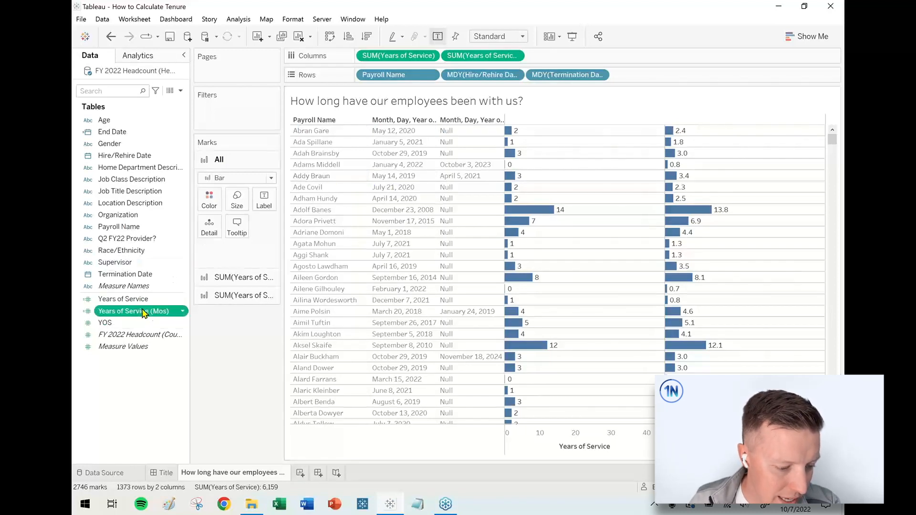
- Save the End Date-based Years of Service (Mos) w Terms calculation, then add a blank worksheet
right_click(133, 311)
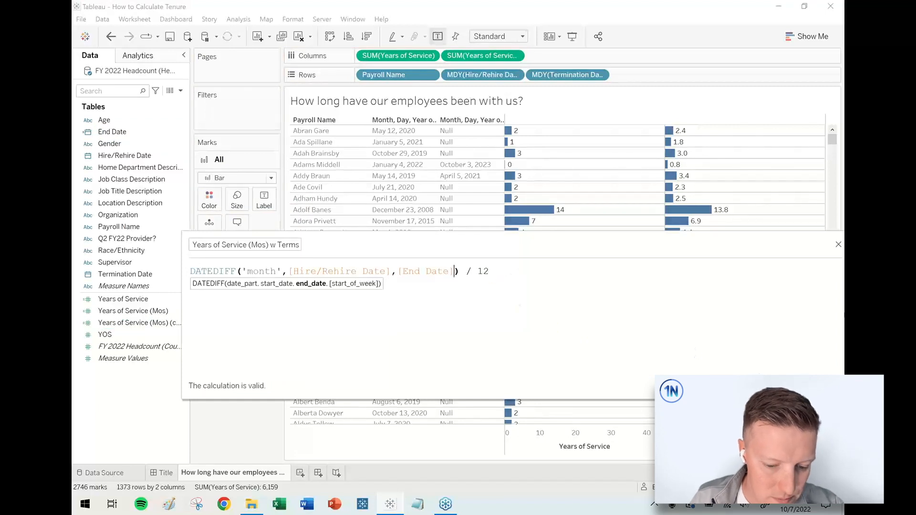
click(838, 244)
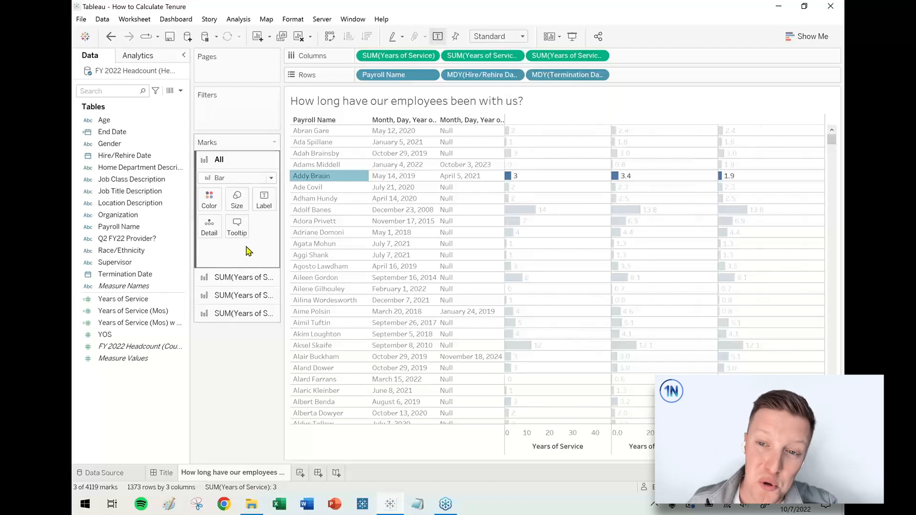
mouse_move(161, 400)
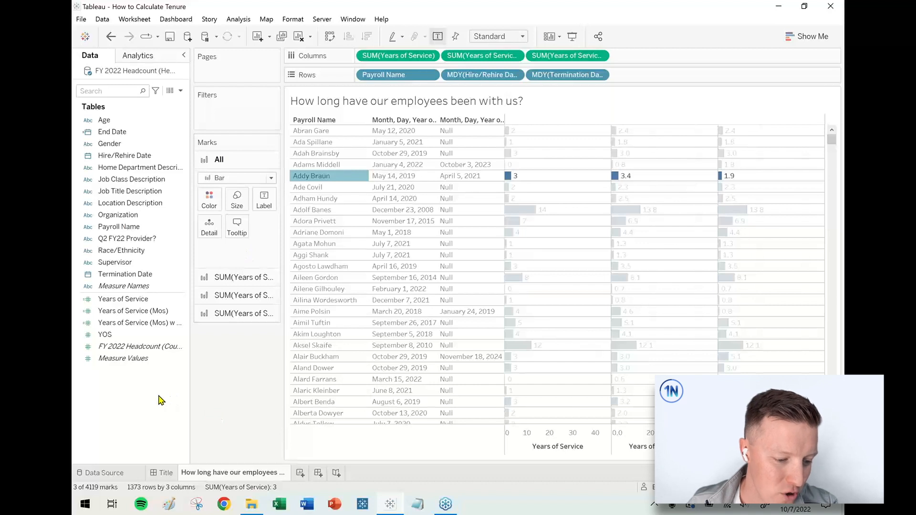
mouse_move(228, 368)
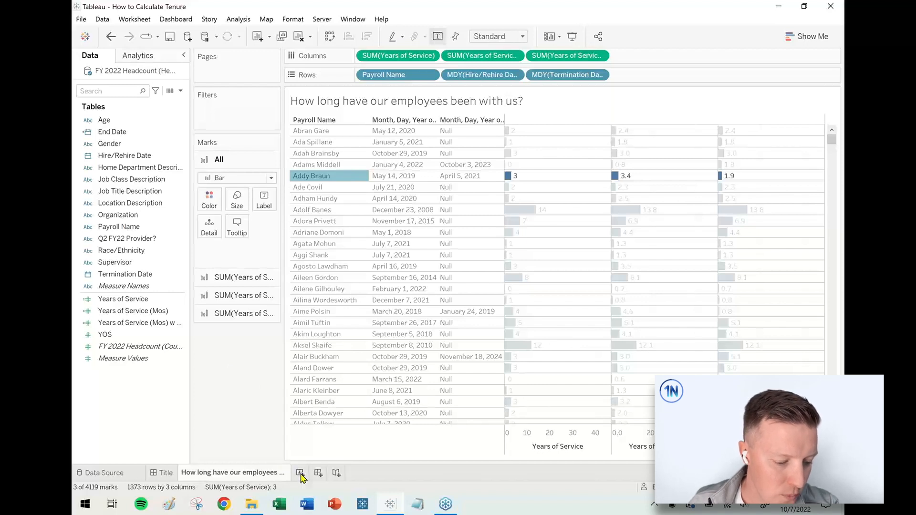
click(300, 473)
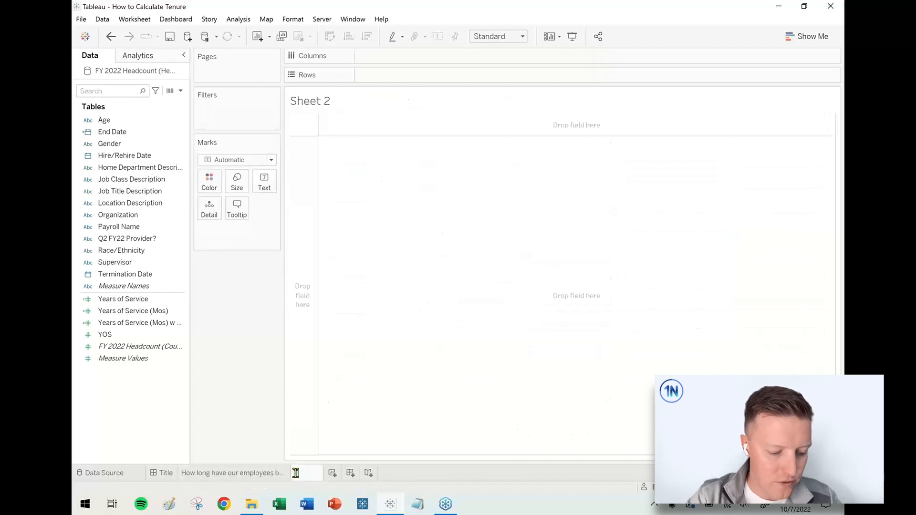
- Name the sheet 'Tenure Buckets' and title it 'Tenure Buckets (Active Headcount Only)'
text(Tenure Buckets)
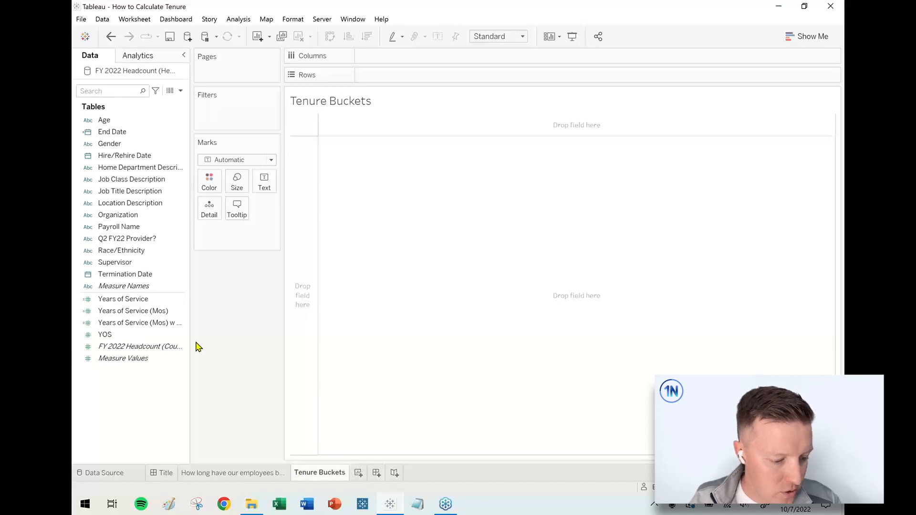
click(146, 323)
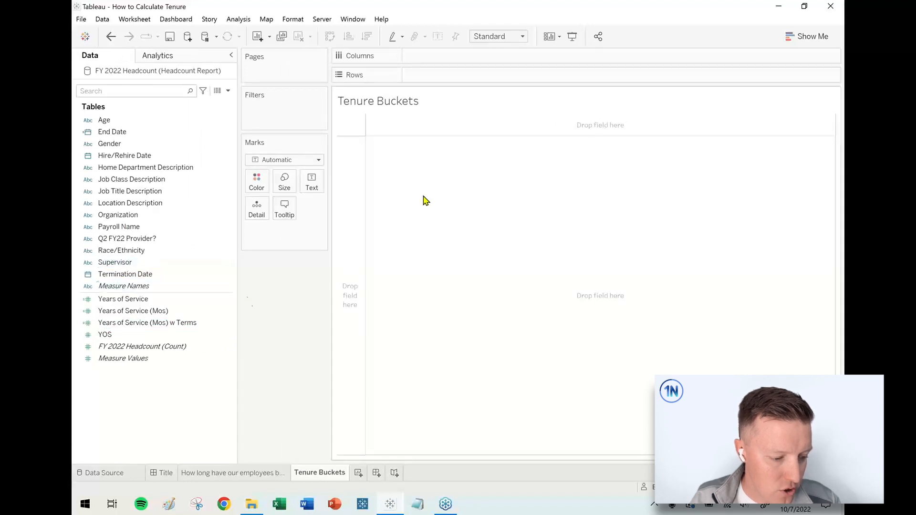
double_click(378, 100)
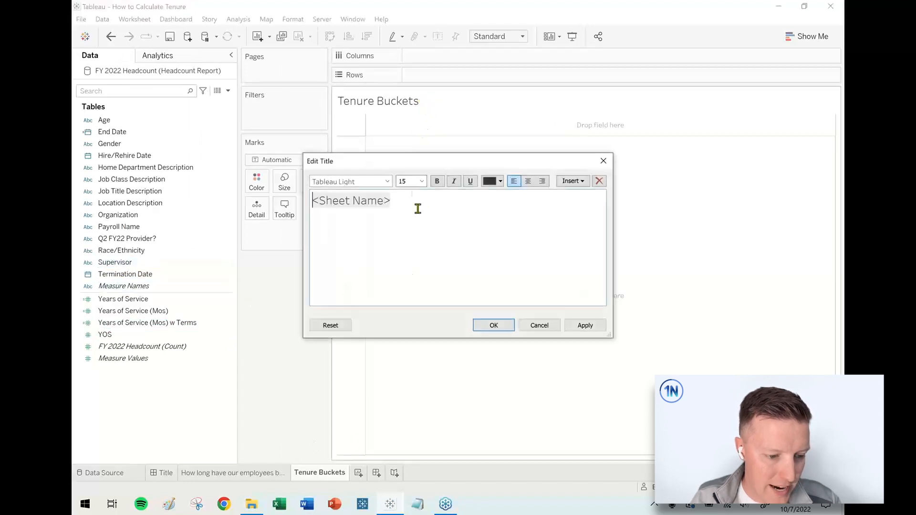
text((Active Headcount Only)
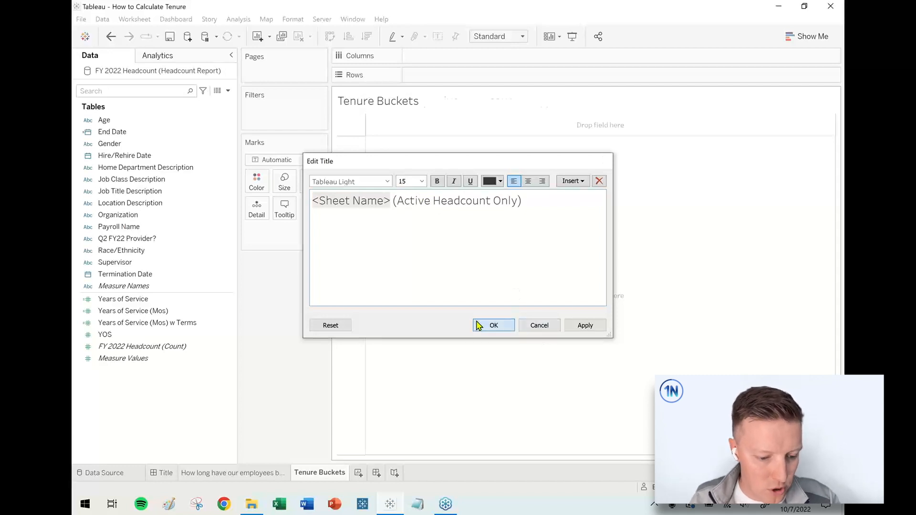
click(493, 325)
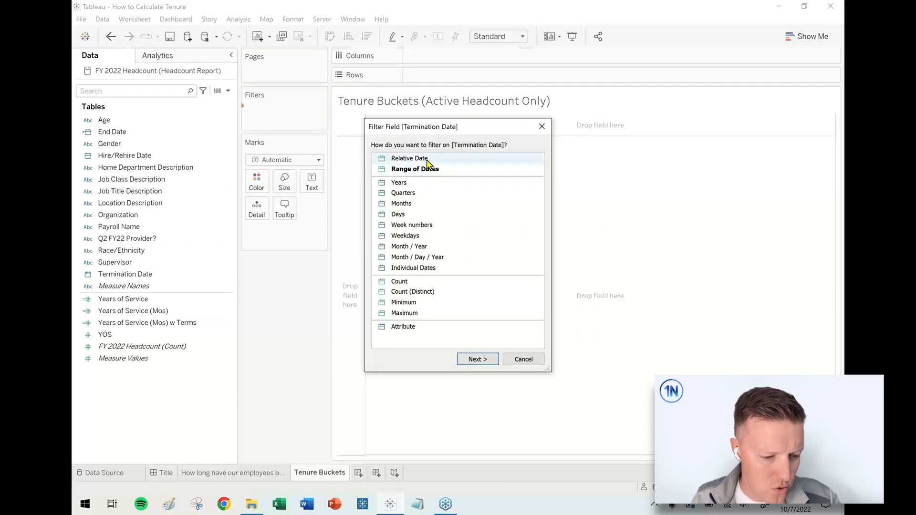
- Filter Termination Date to Special > Non-null dates
click(477, 359)
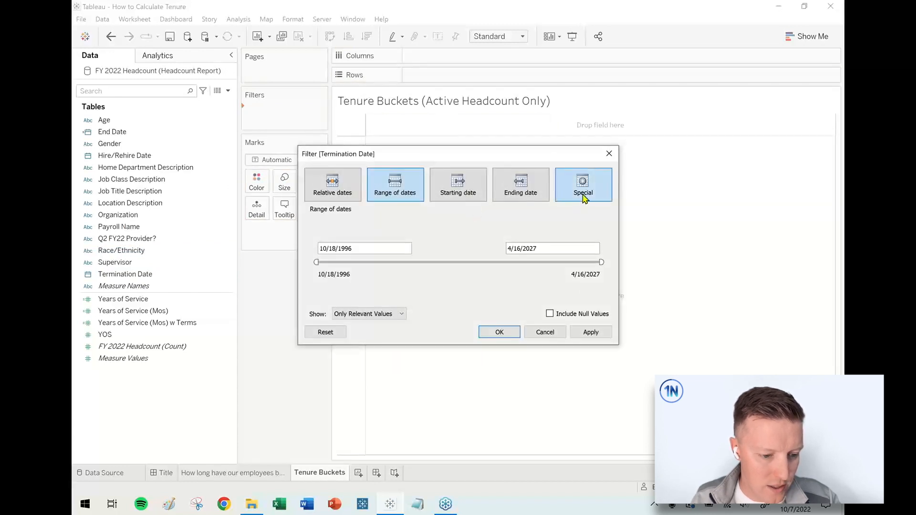
click(583, 184)
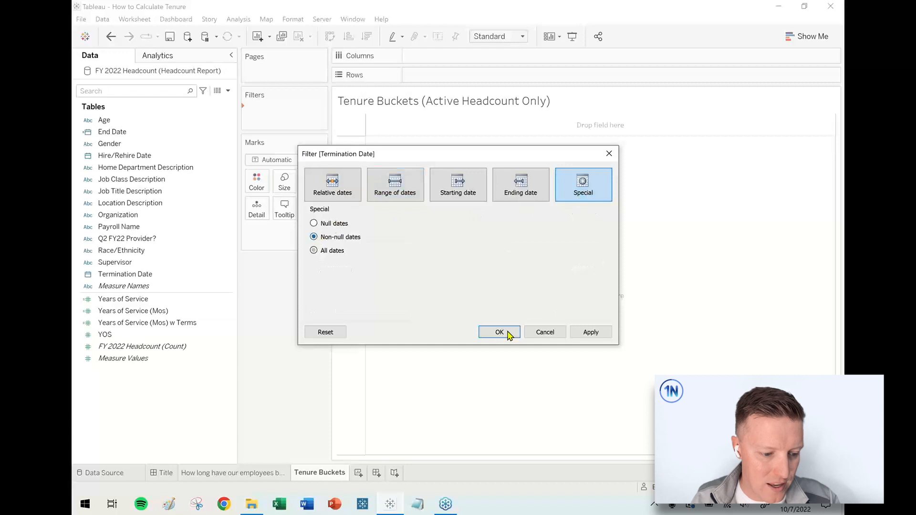
click(499, 332)
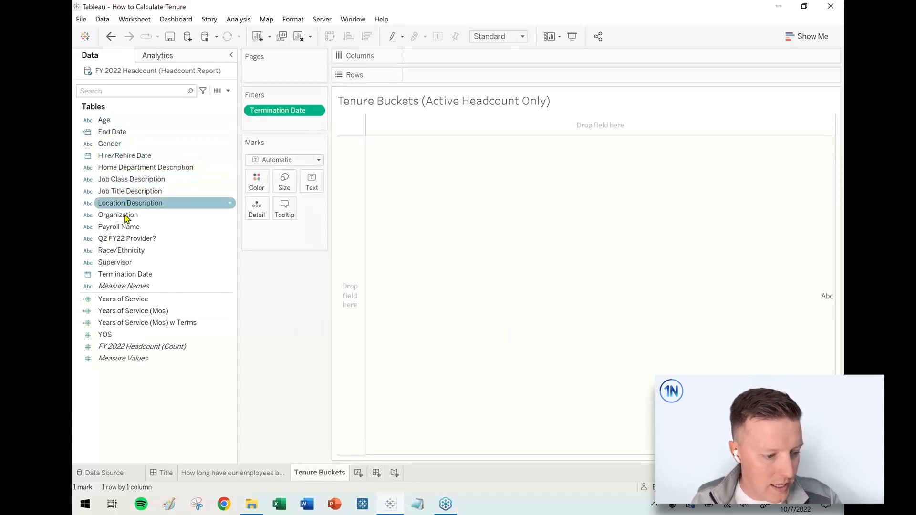
- List MDY termination dates per employee and switch the Termination Date filter to null dates only
click(125, 156)
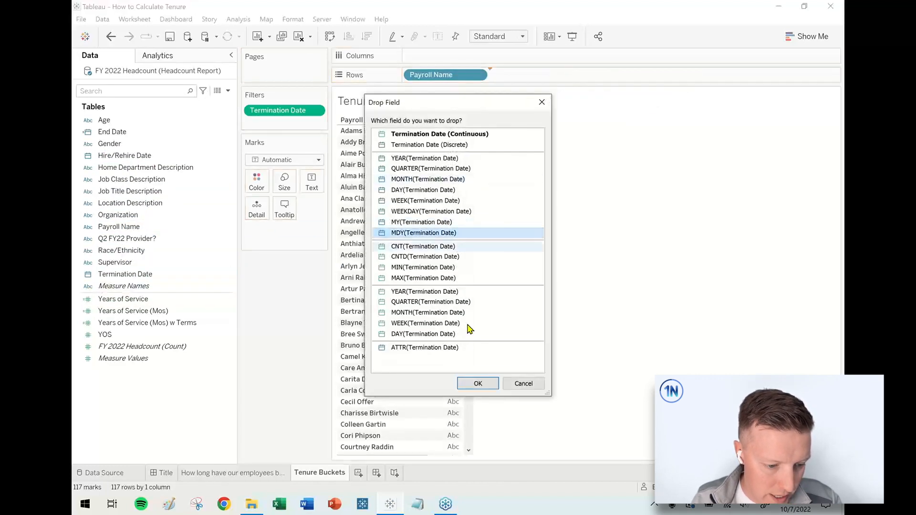
click(477, 383)
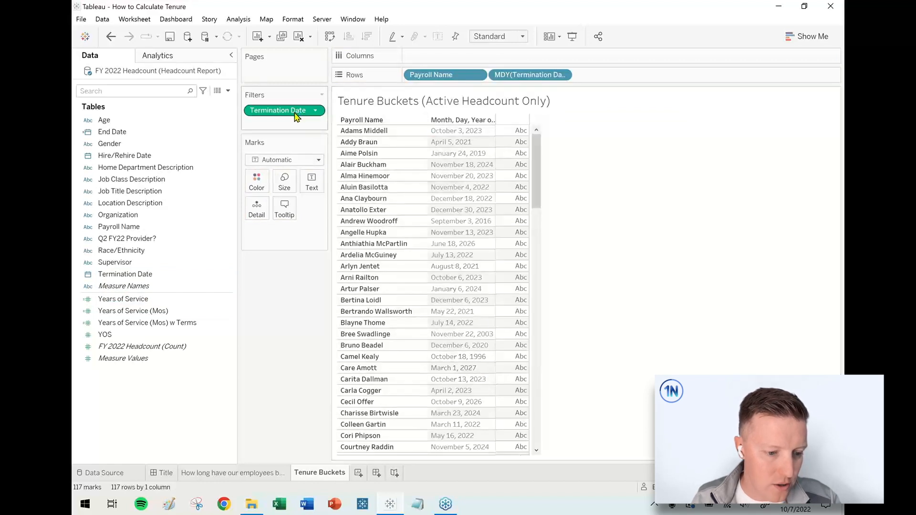
click(278, 110)
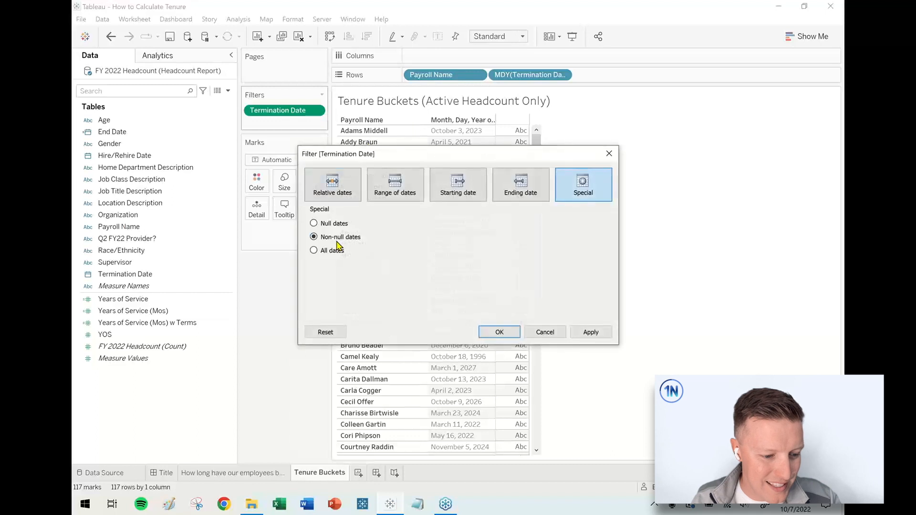
click(314, 223)
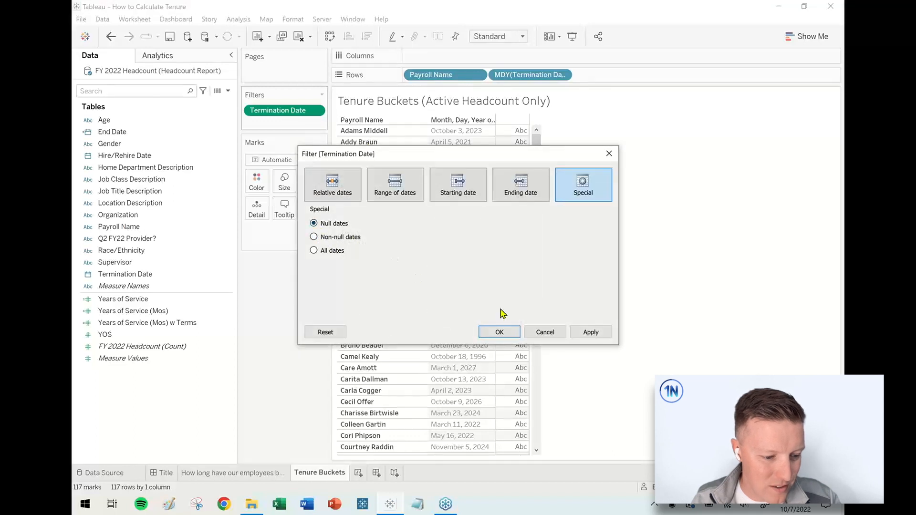
click(498, 332)
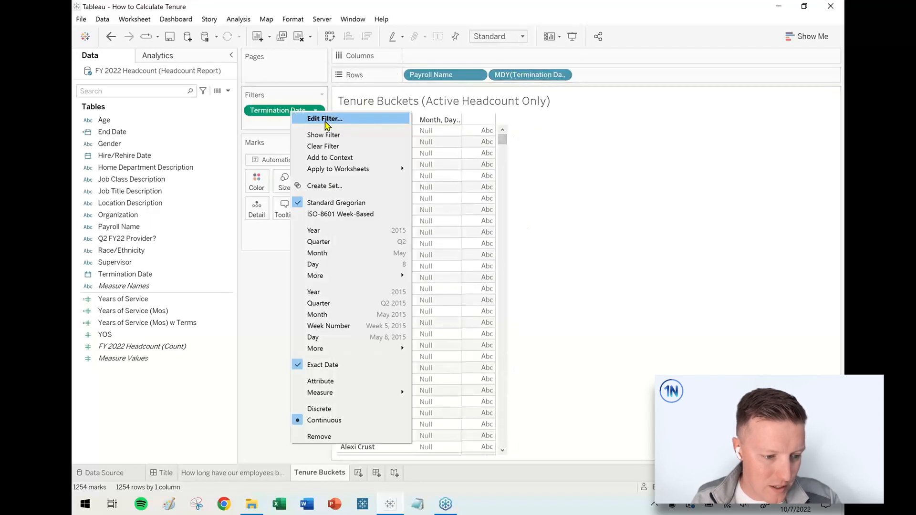
click(324, 118)
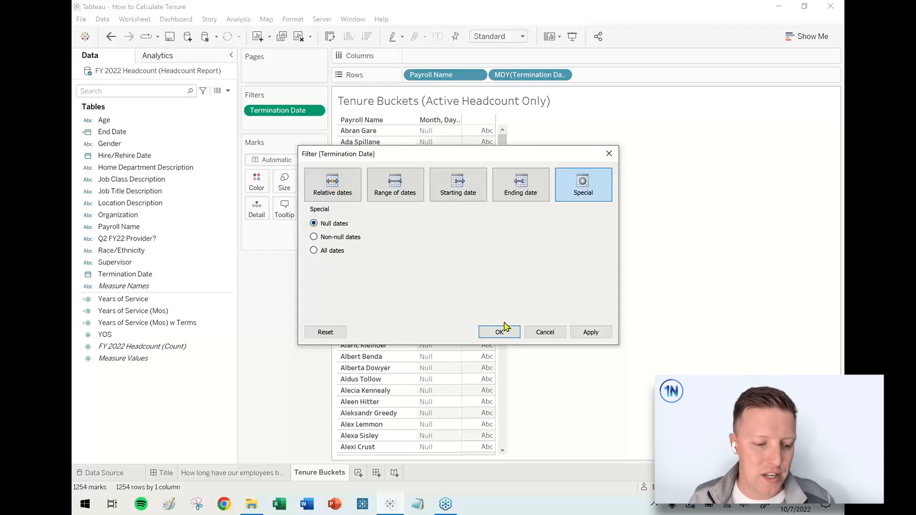
click(499, 332)
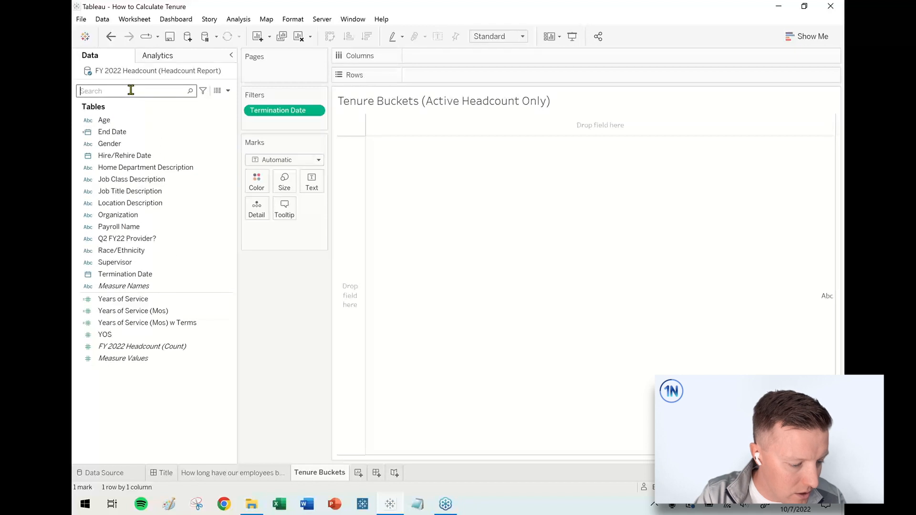
click(119, 227)
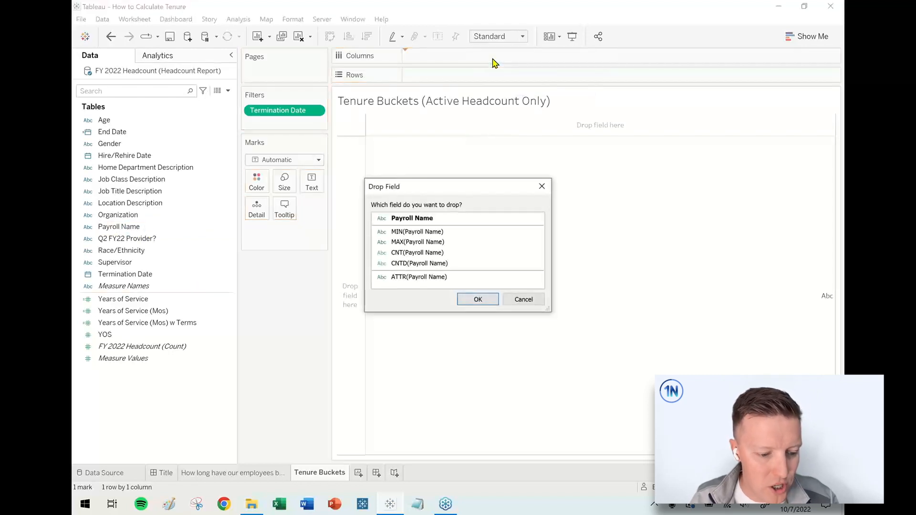
mouse_move(417, 232)
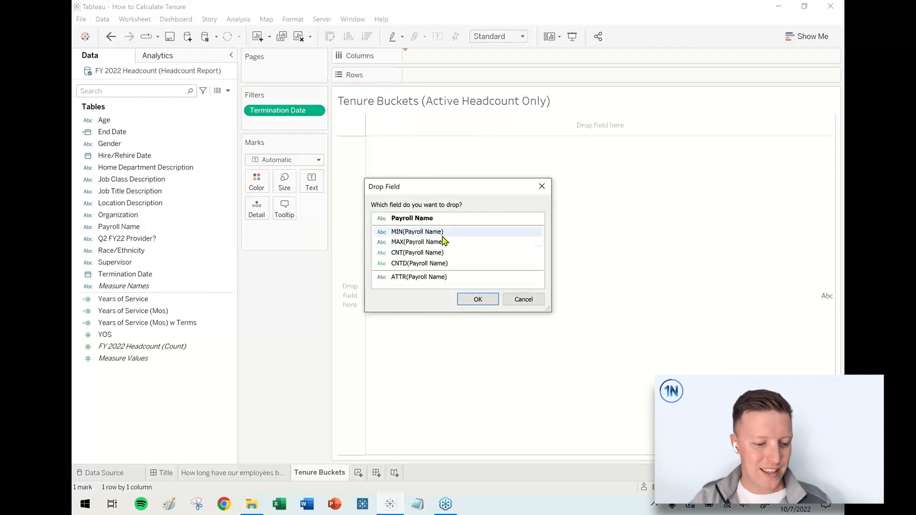
- Add Payroll Name to Columns as CNTD(Payroll Name), giving one bar of 1,254 employees
click(419, 263)
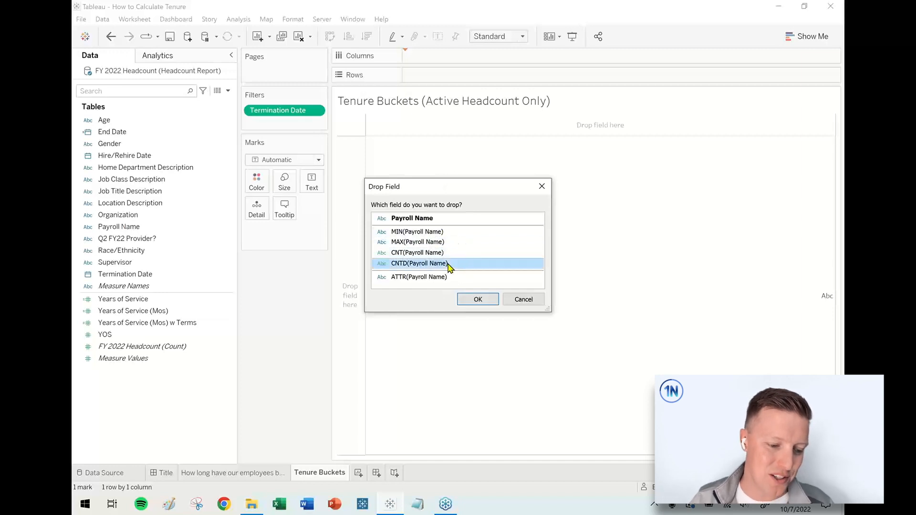
click(477, 299)
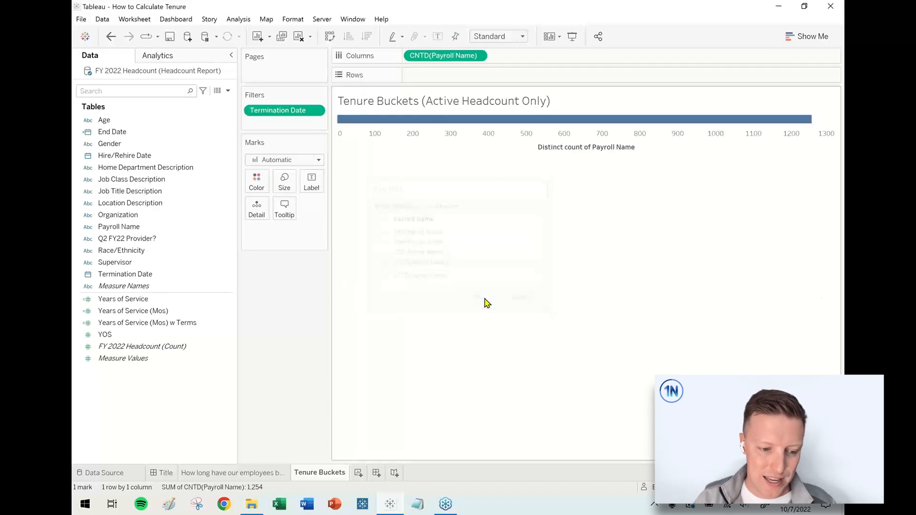
mouse_move(754, 120)
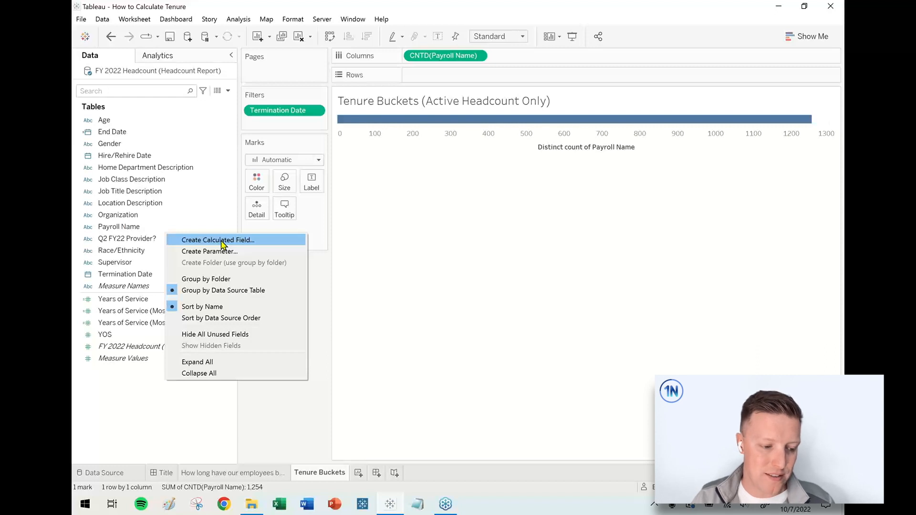
- Start a new calculated field: IF [Years of Service (Mos)] < 1 THEN "Less Than 1 Year"
click(218, 240)
text(Tenure Buckets)
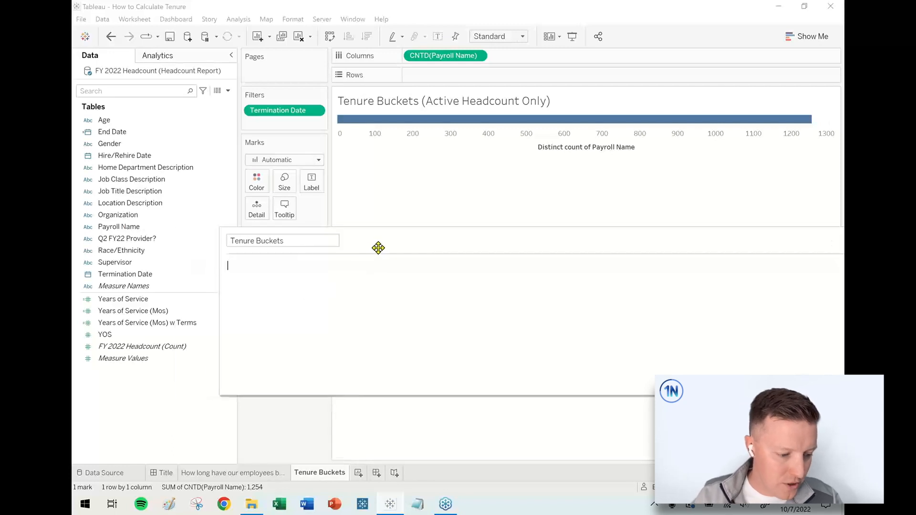
text(IF)
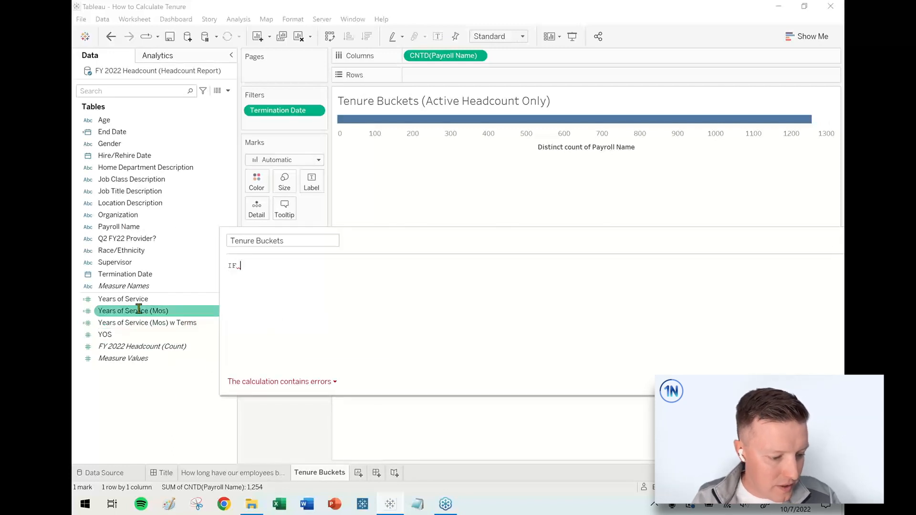
drag(133, 310, 321, 309)
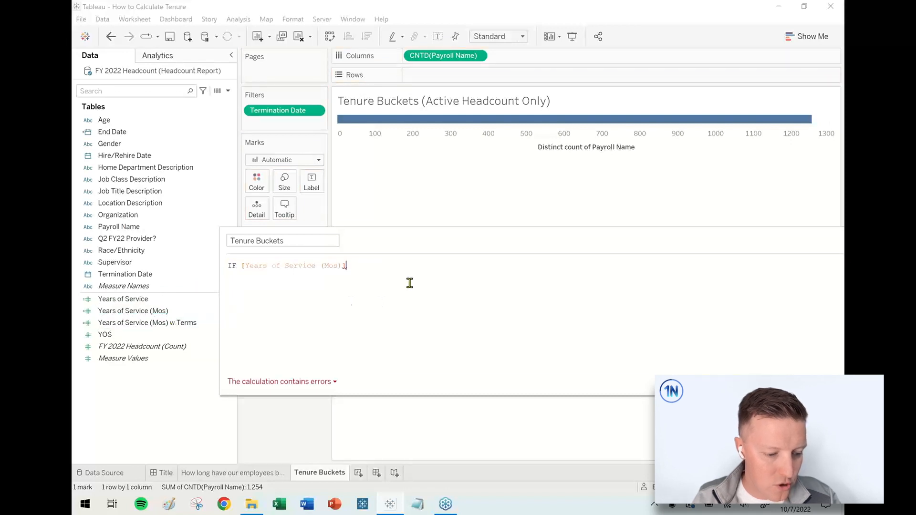
text(< 1 THEN "<1 Year)
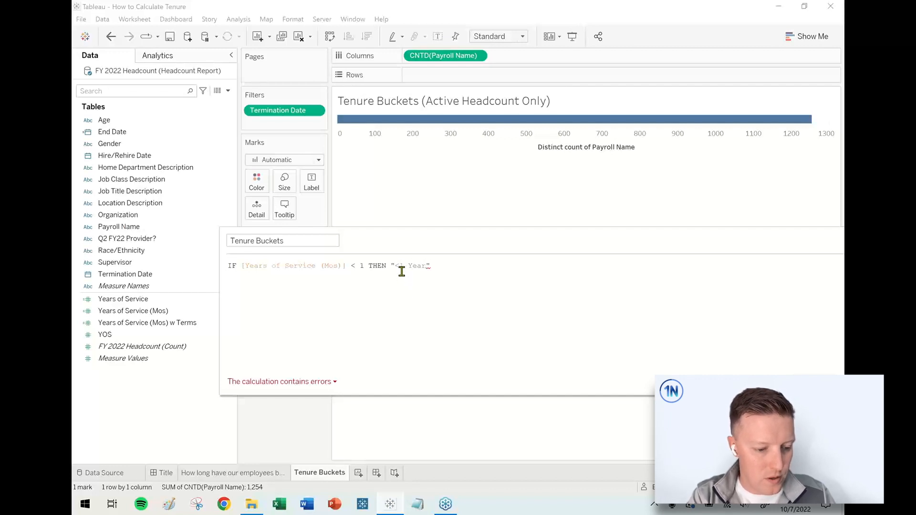
text(Less THan 1 Year)
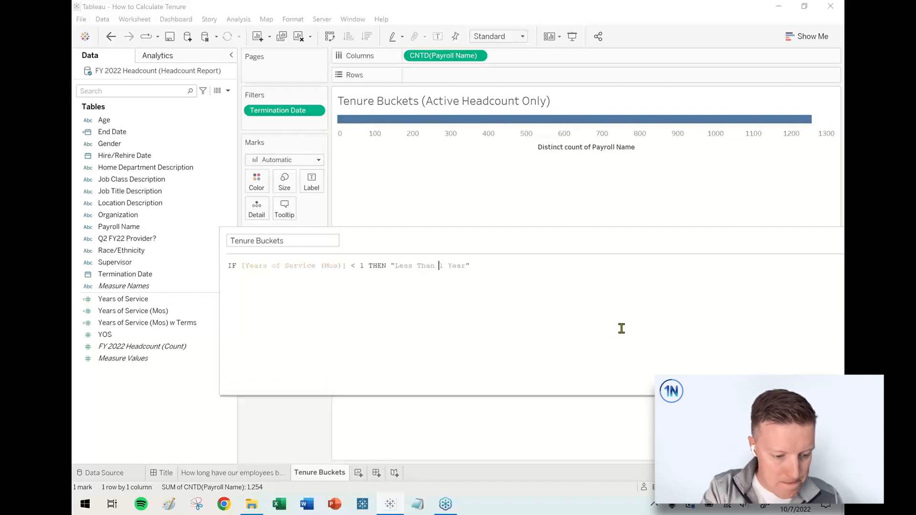
text(E)
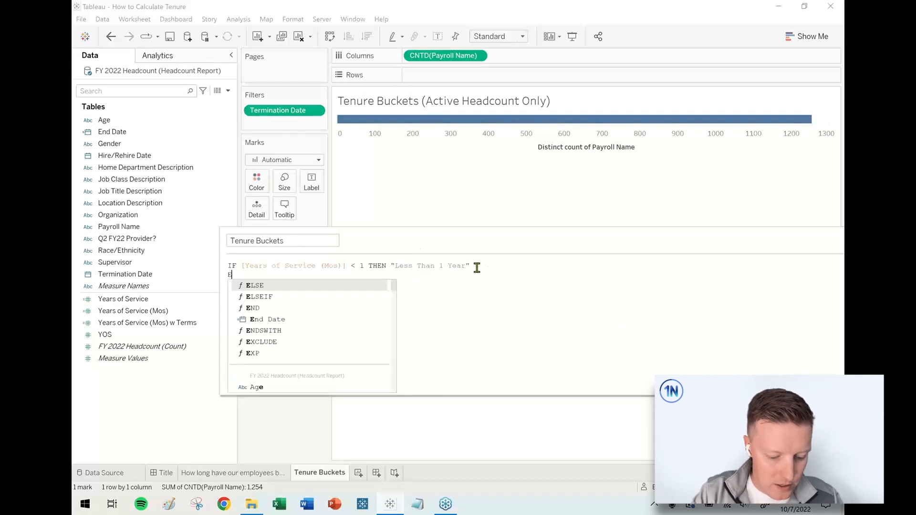
- Add ELSEIF branches for 1-3, 3-5 and 5-10 Years, then 10+ Years and END
text(ELSEIF [Years of Service (Mos)] < 3 THEN "Less Than 1 Year)
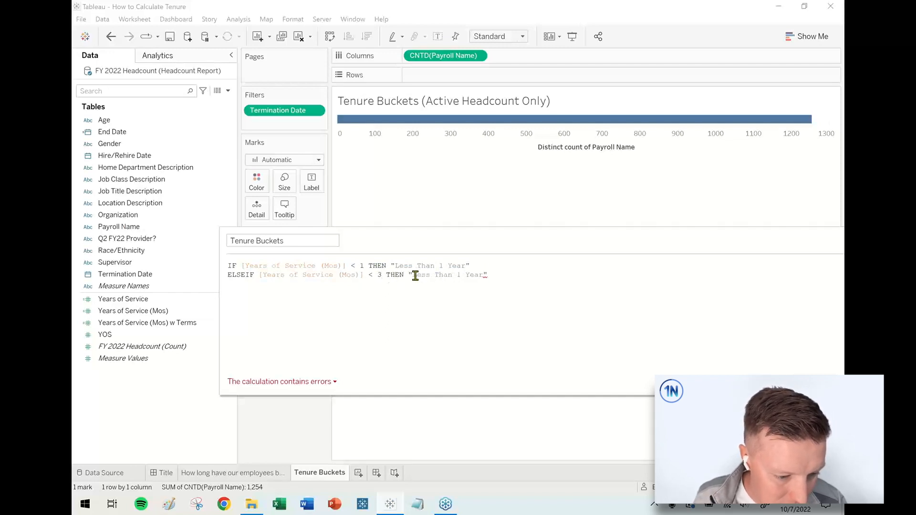
key(backspace)
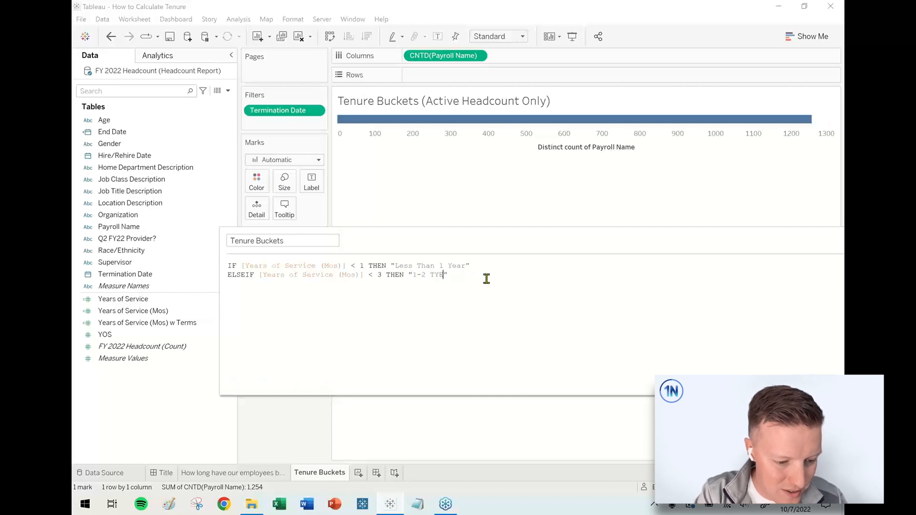
text(Years)
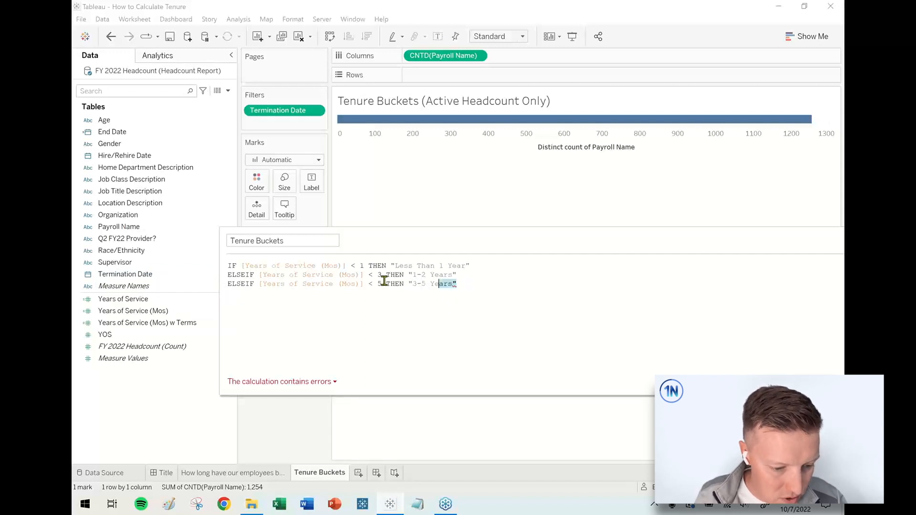
triple_click(341, 284)
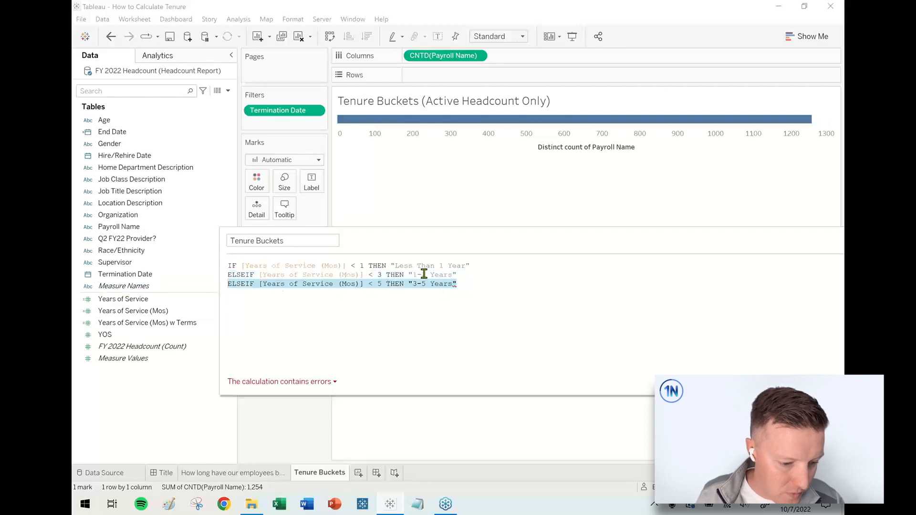
click(476, 288)
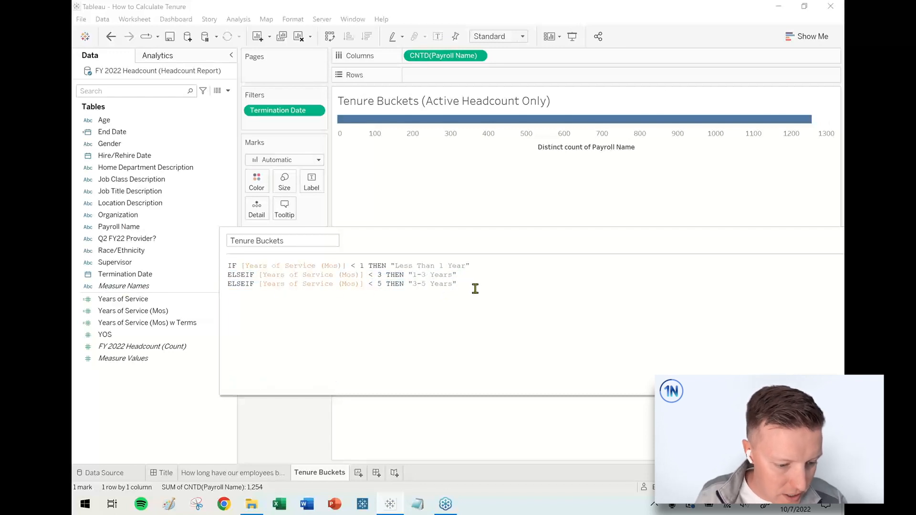
text(ELSEIF [Years of Service (Mos)] < 5 THEN "3-5 Years")
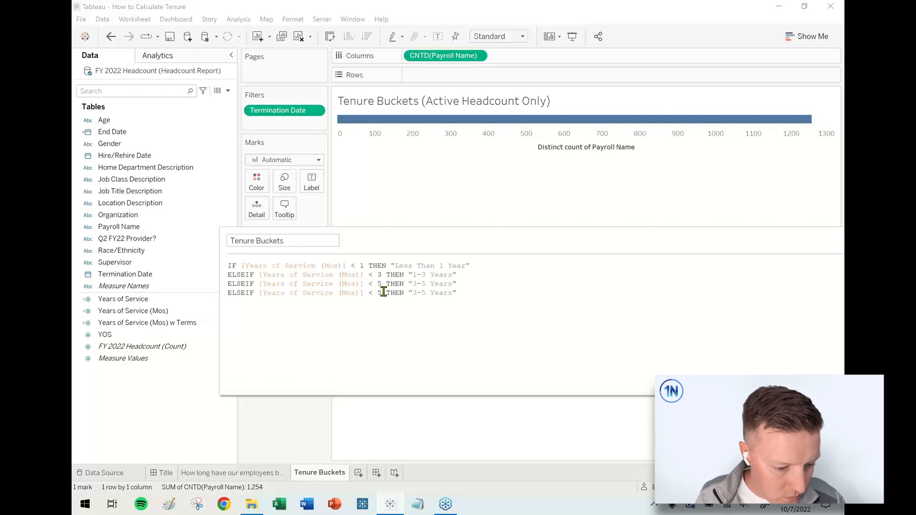
text(10)
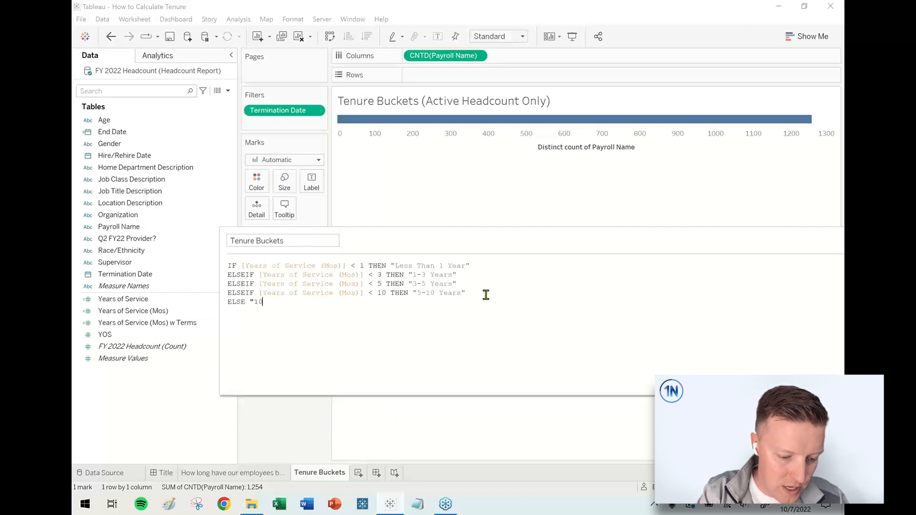
text(+ Year)
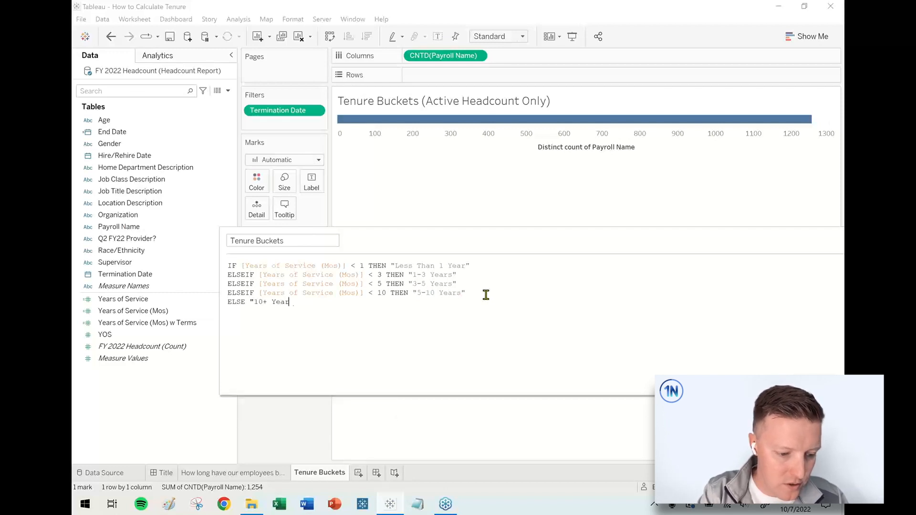
text(END)
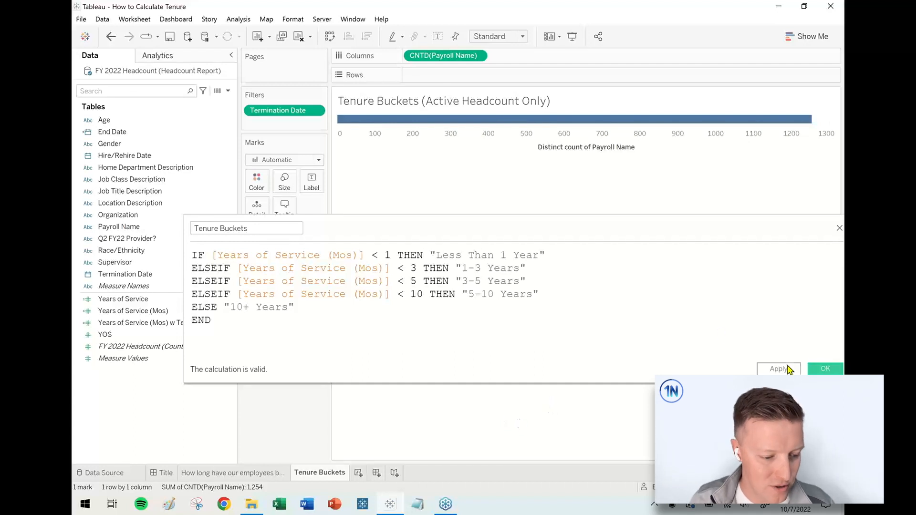
- Save the Tenure Buckets calculation and place it on the Rows shelf
click(825, 369)
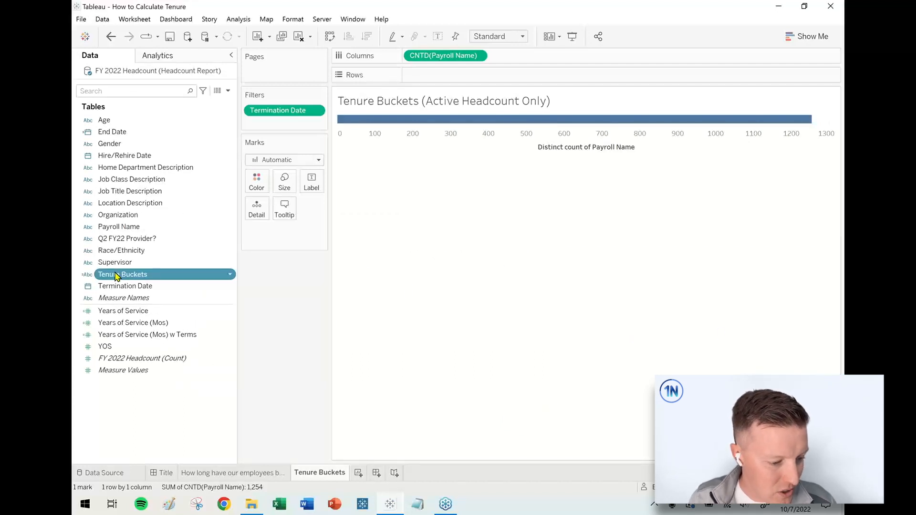
drag(122, 274, 445, 75)
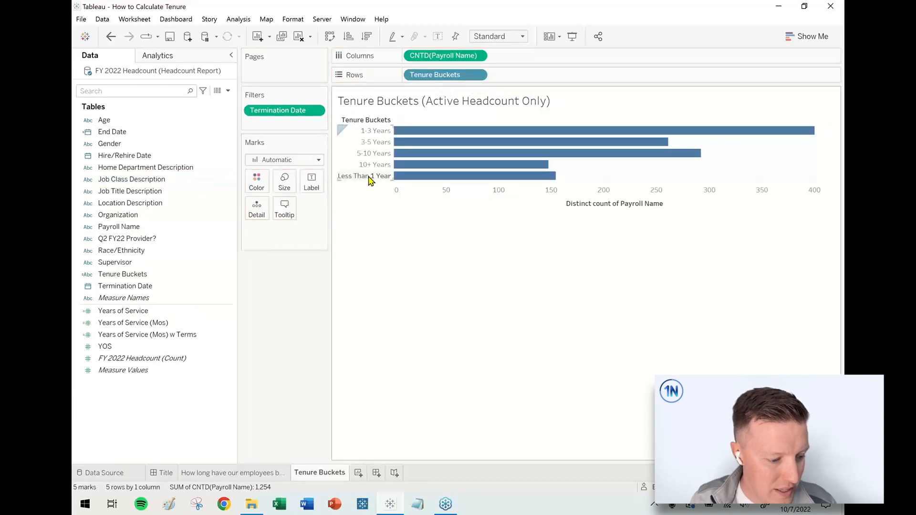
mouse_move(356, 181)
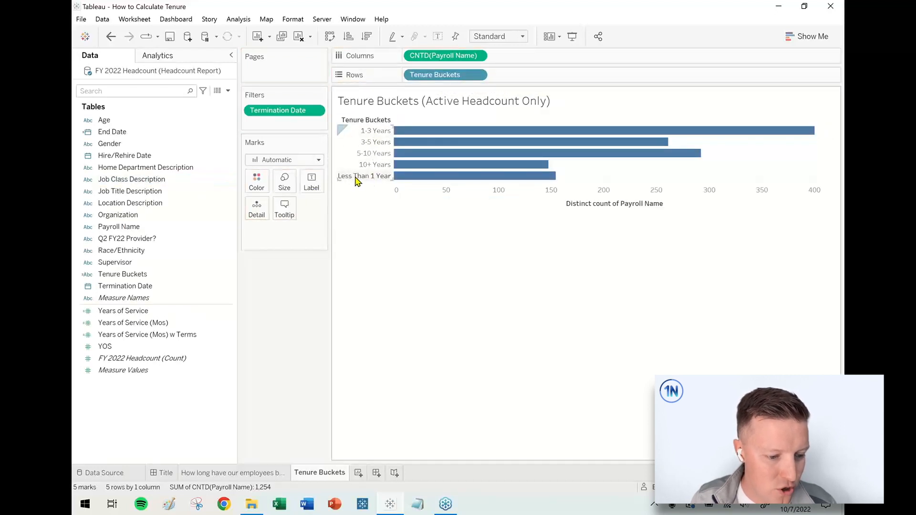
click(123, 274)
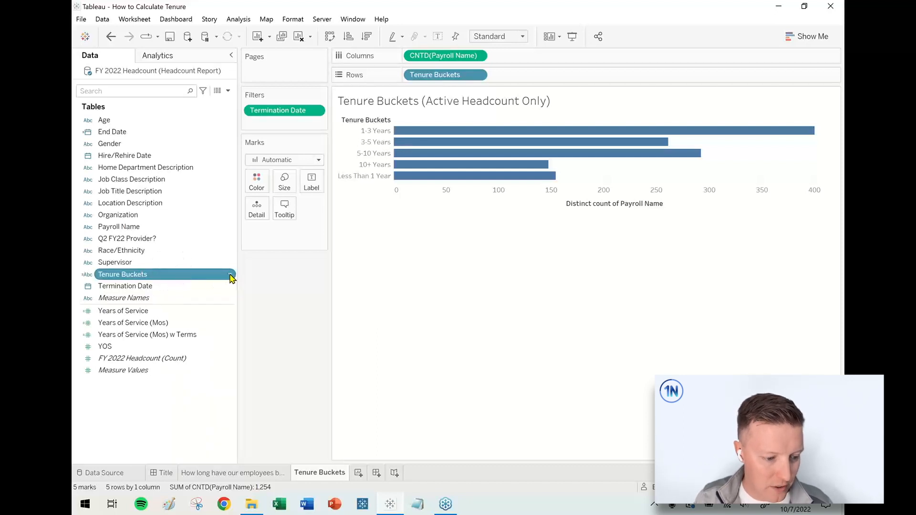
- Set Tenure Buckets' default sort to Manual, moving Less Than 1 Year to the top
right_click(122, 274)
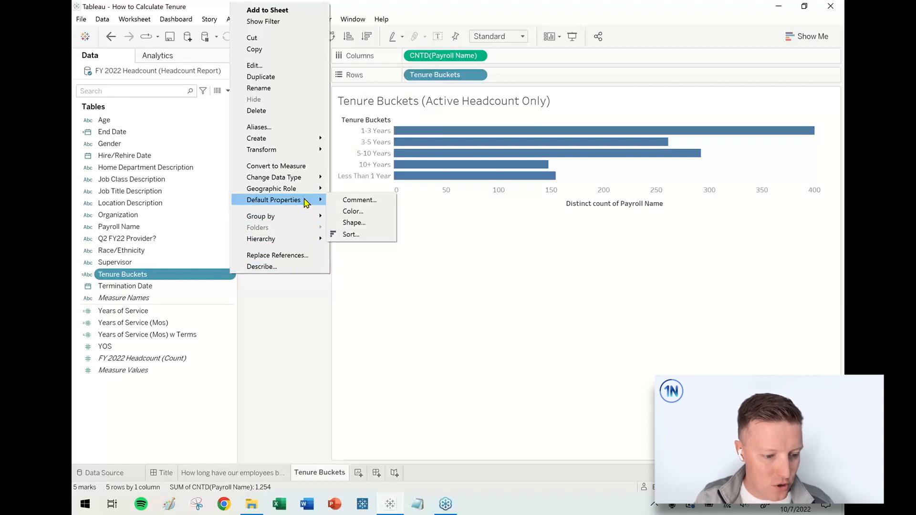
mouse_move(352, 234)
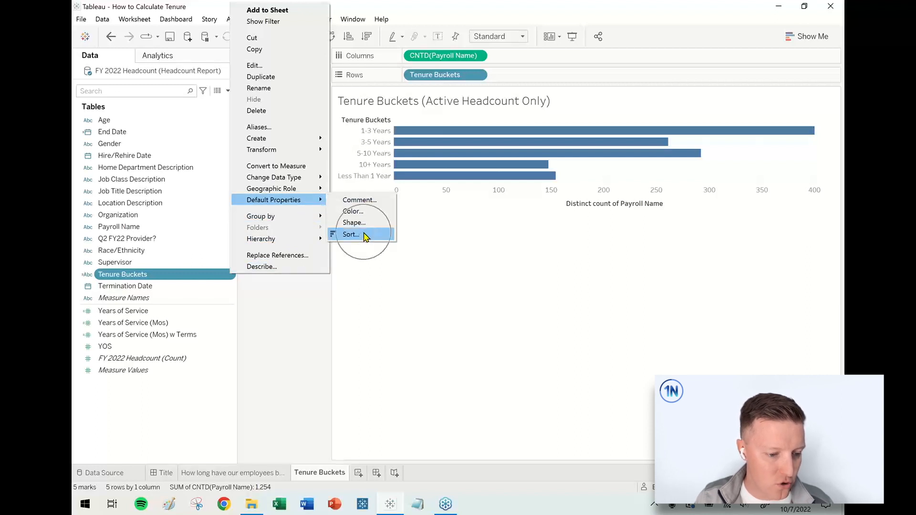
click(350, 235)
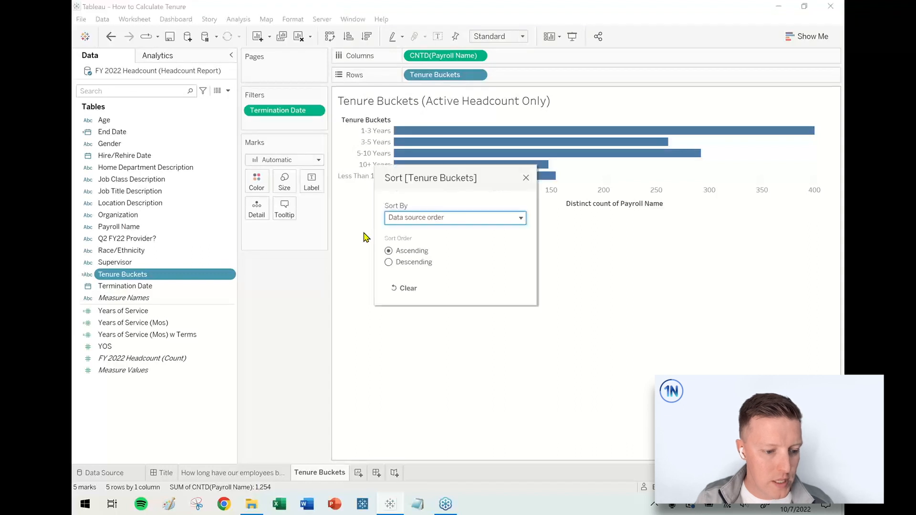
click(455, 217)
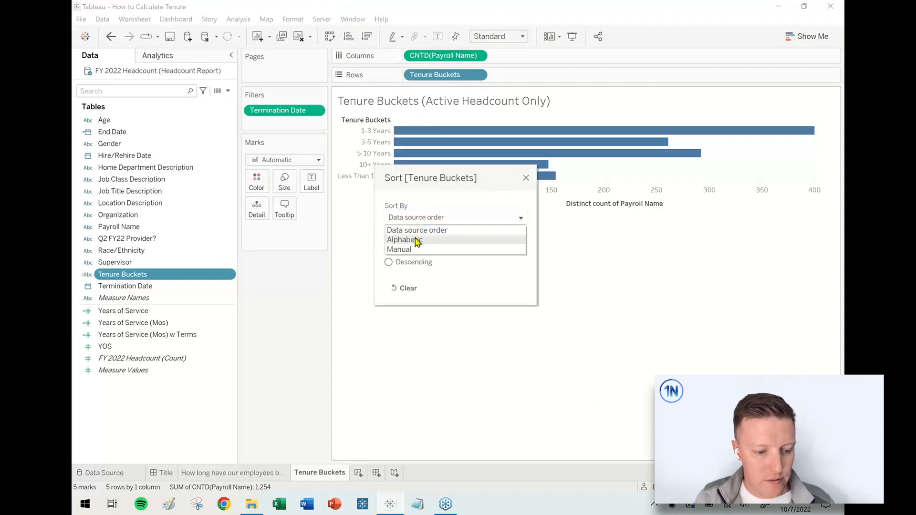
click(399, 250)
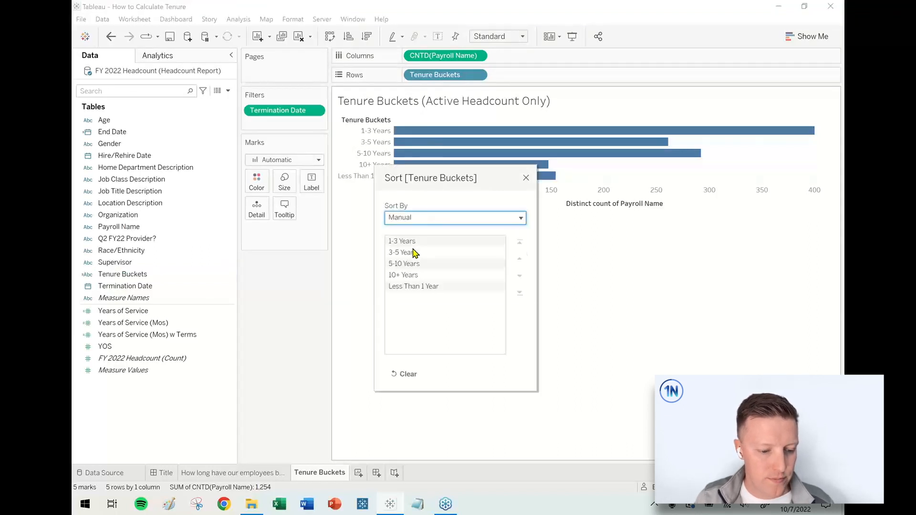
click(413, 286)
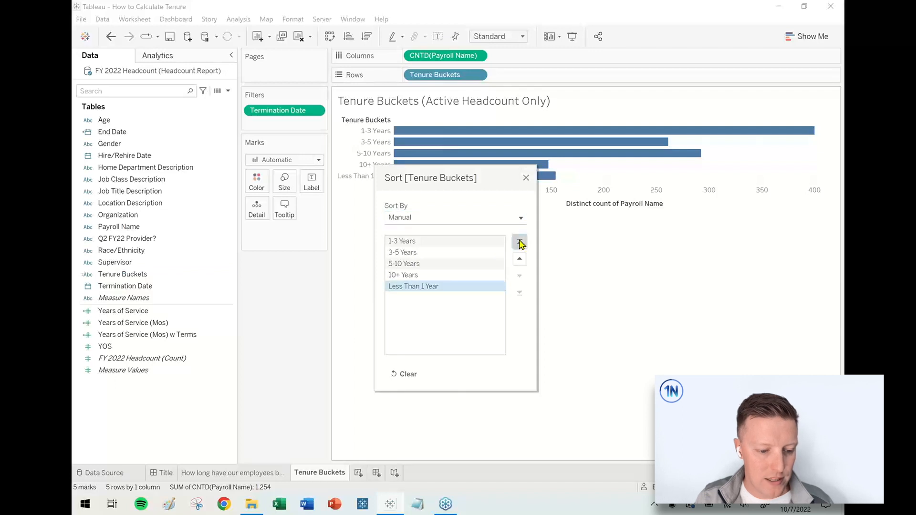
click(519, 241)
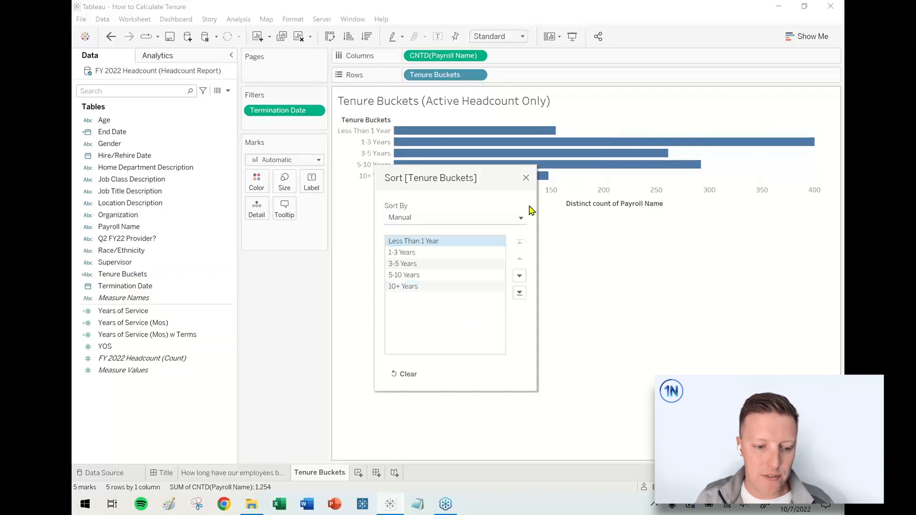
mouse_move(525, 179)
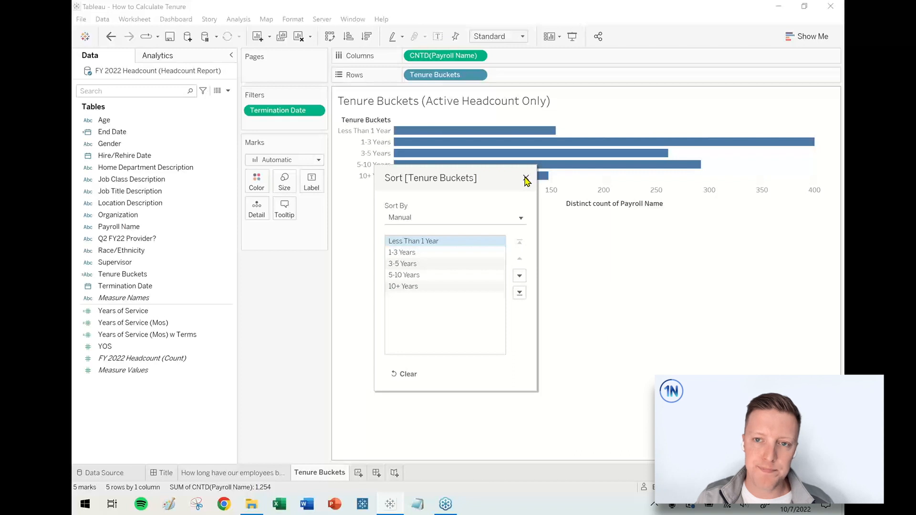
- Show mark labels on the tenure bars and return to the 'How long have our employees been with us?' sheet
click(312, 181)
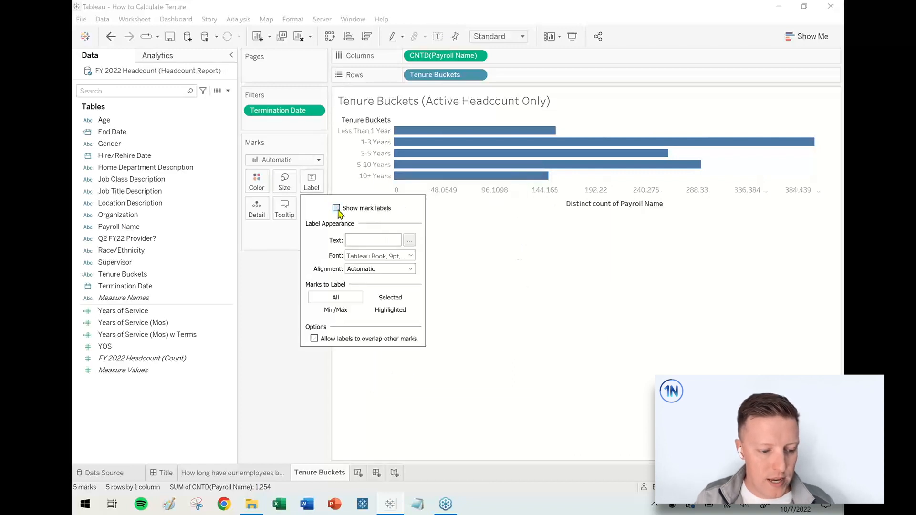
click(336, 208)
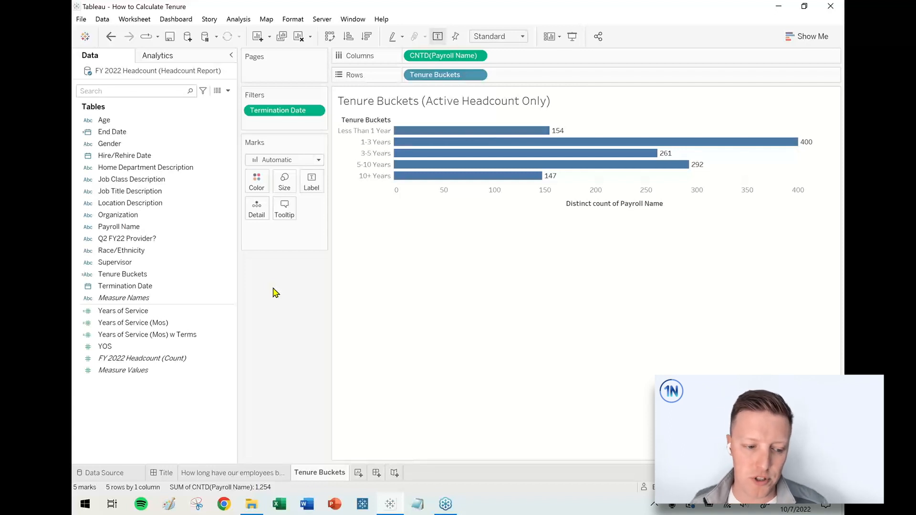
mouse_move(254, 319)
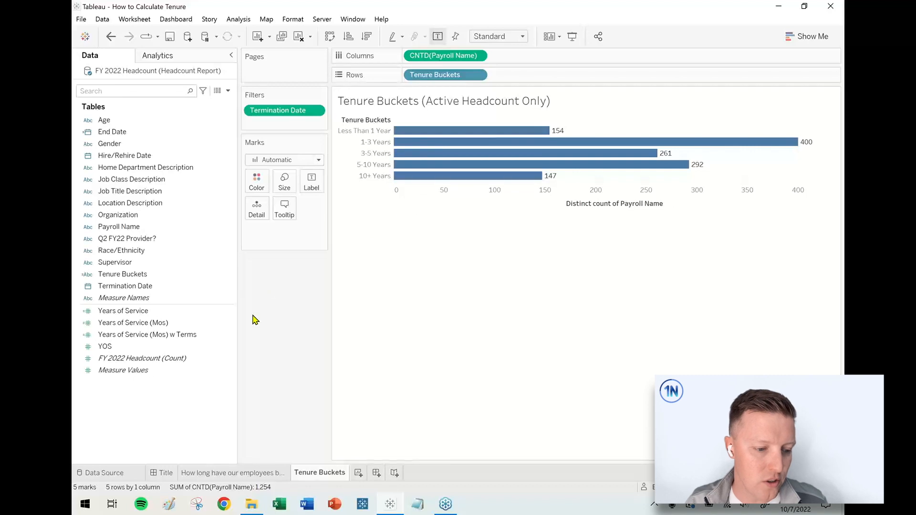
click(232, 473)
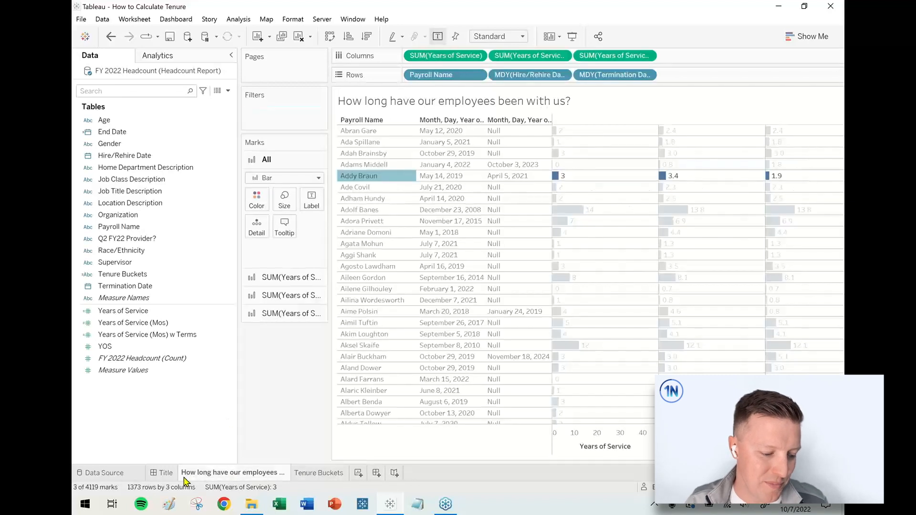